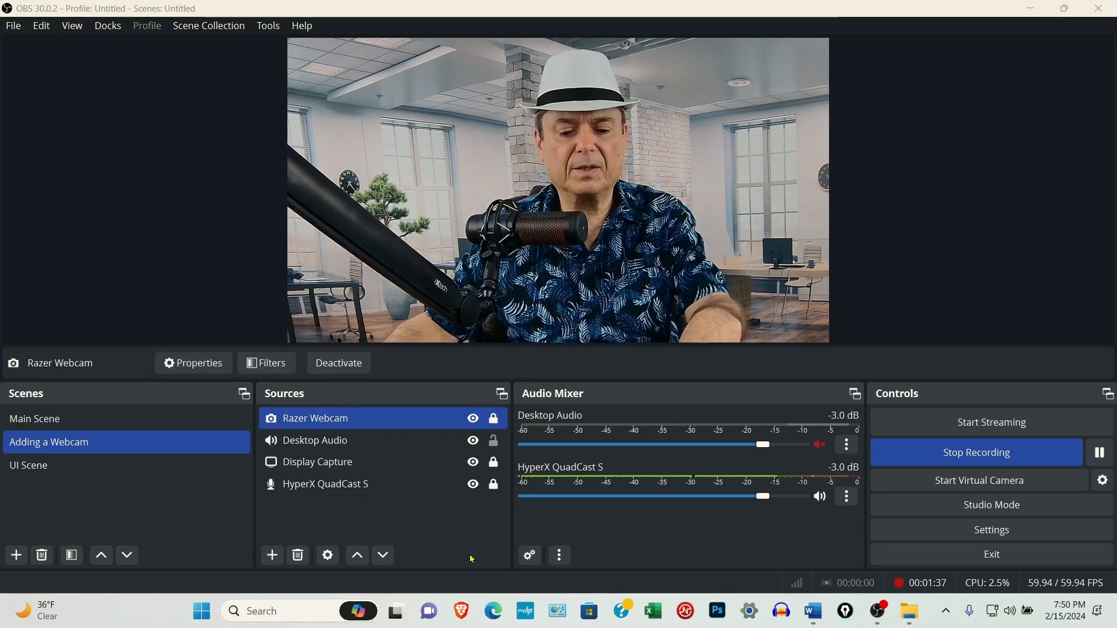
Step: Hide the Razer Webcam source by toggling off its eye icon in Sources
{"action": "left_click", "coordinate": [472, 418]}
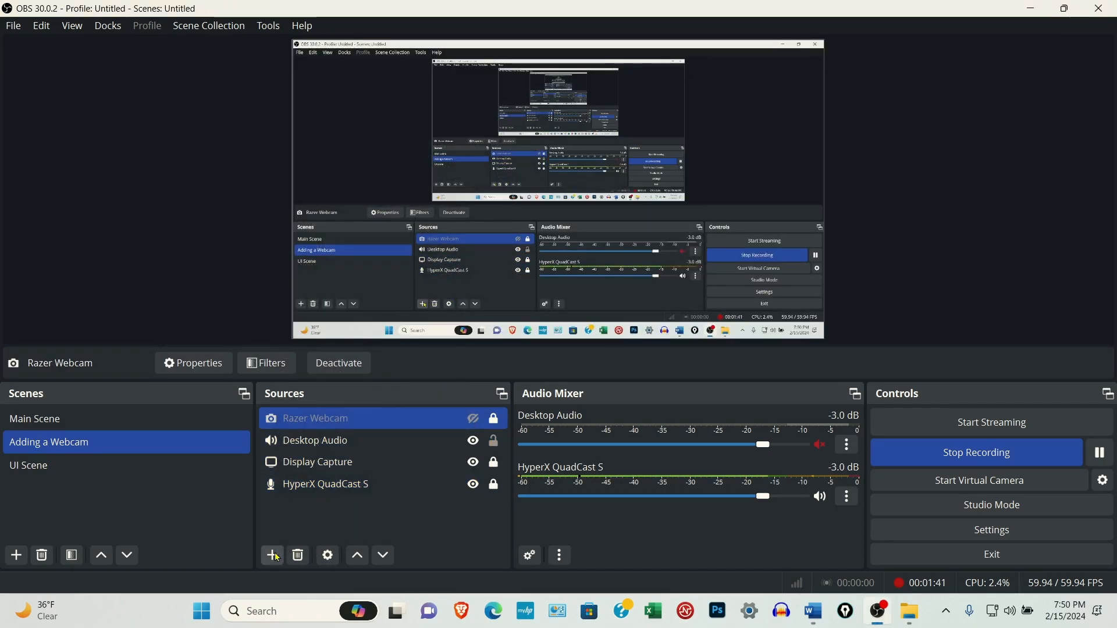
Step: Open the add-source menu under the Sources dock
{"action": "left_click", "coordinate": [272, 555]}
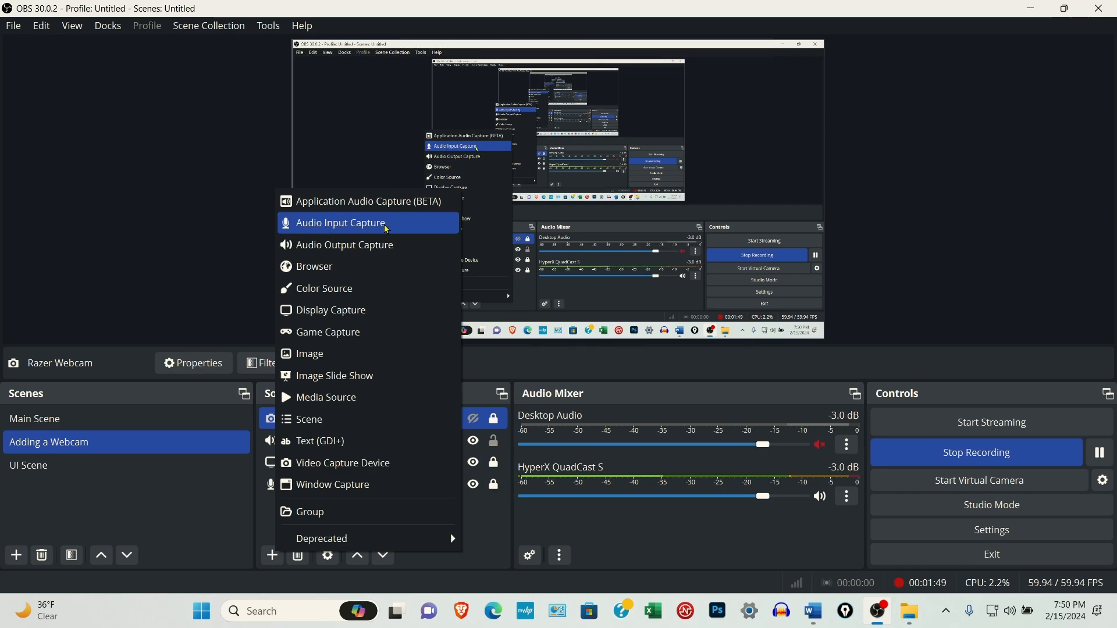
{"action": "mouse_move", "coordinate": [344, 244]}
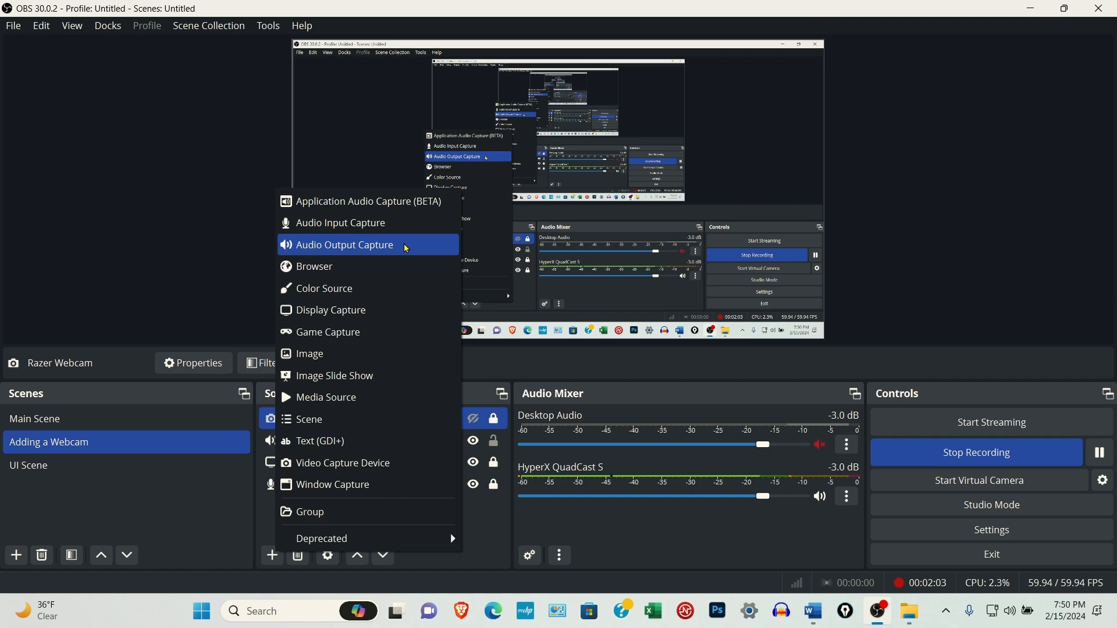
{"action": "mouse_move", "coordinate": [383, 310]}
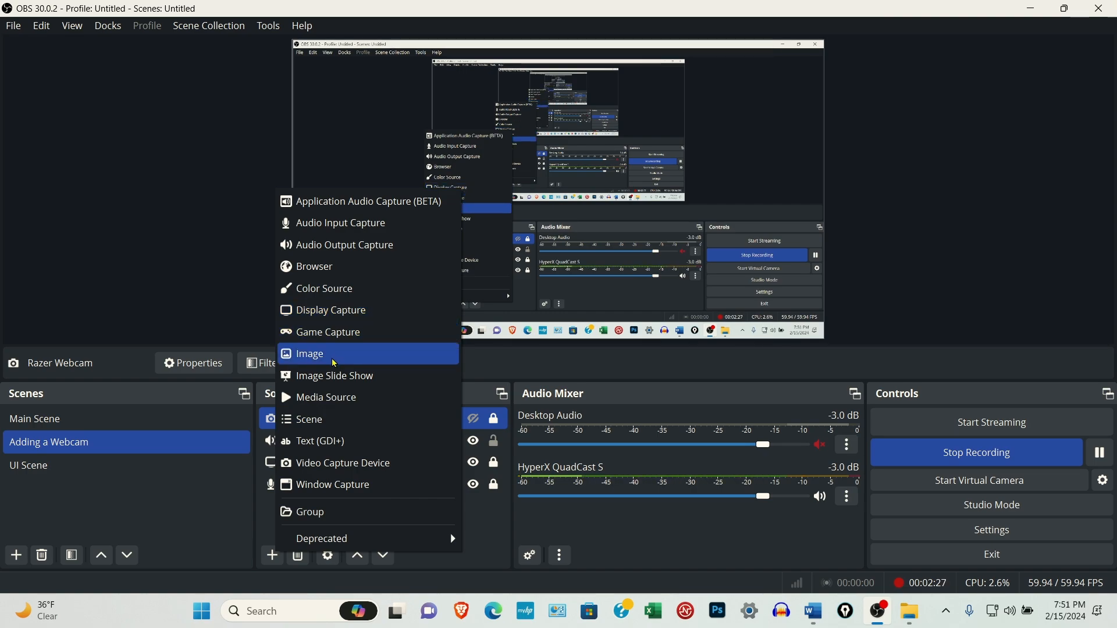
{"action": "mouse_move", "coordinate": [336, 398]}
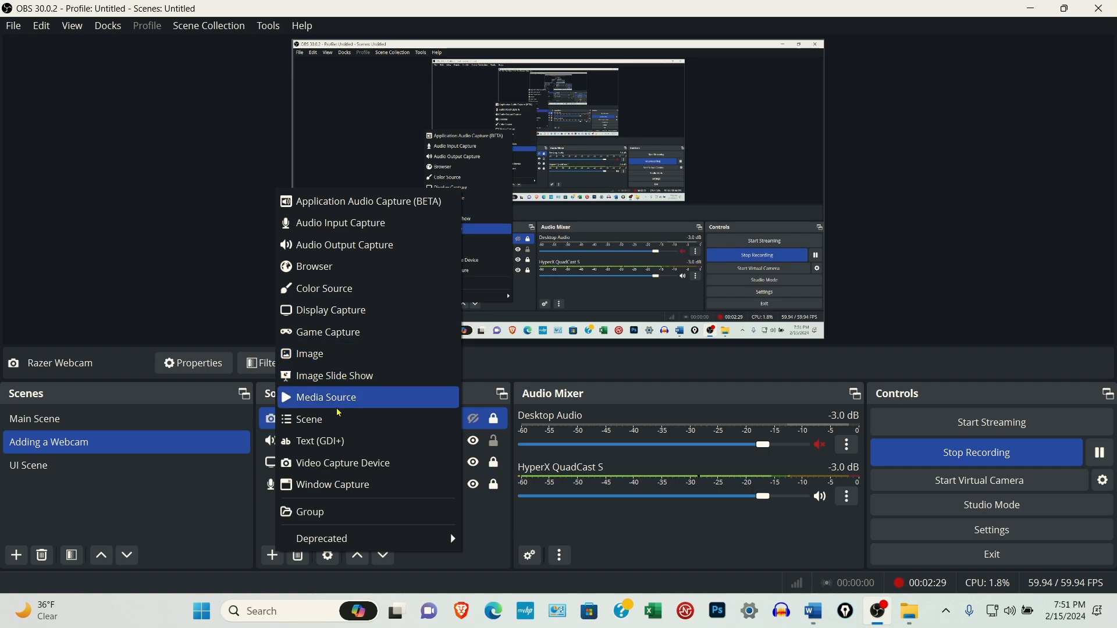
{"action": "mouse_move", "coordinate": [342, 485]}
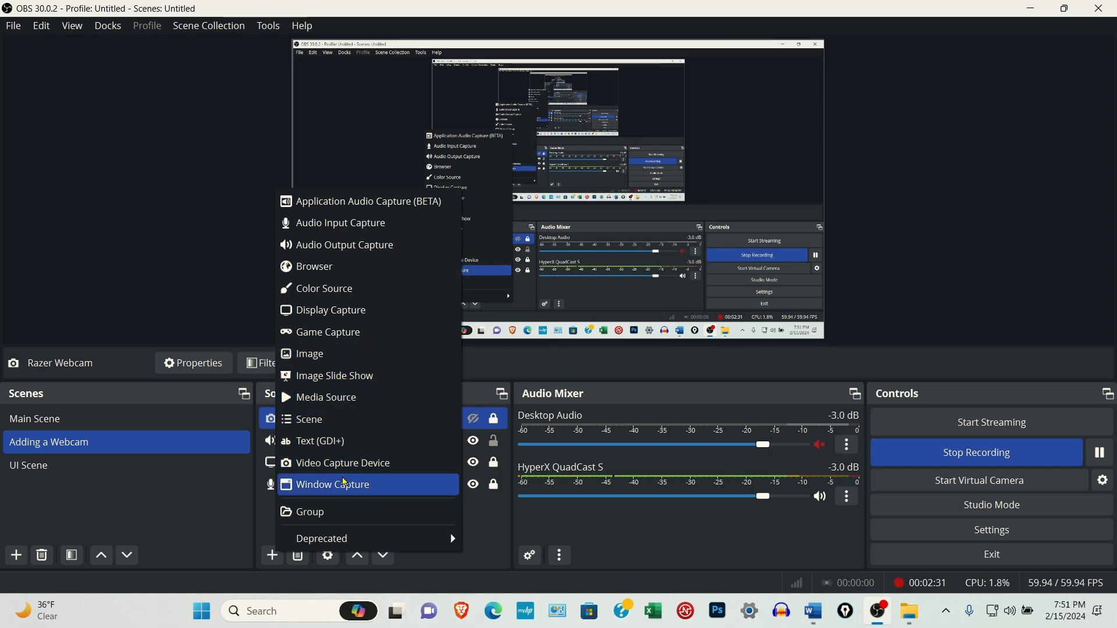
{"action": "mouse_move", "coordinate": [342, 462]}
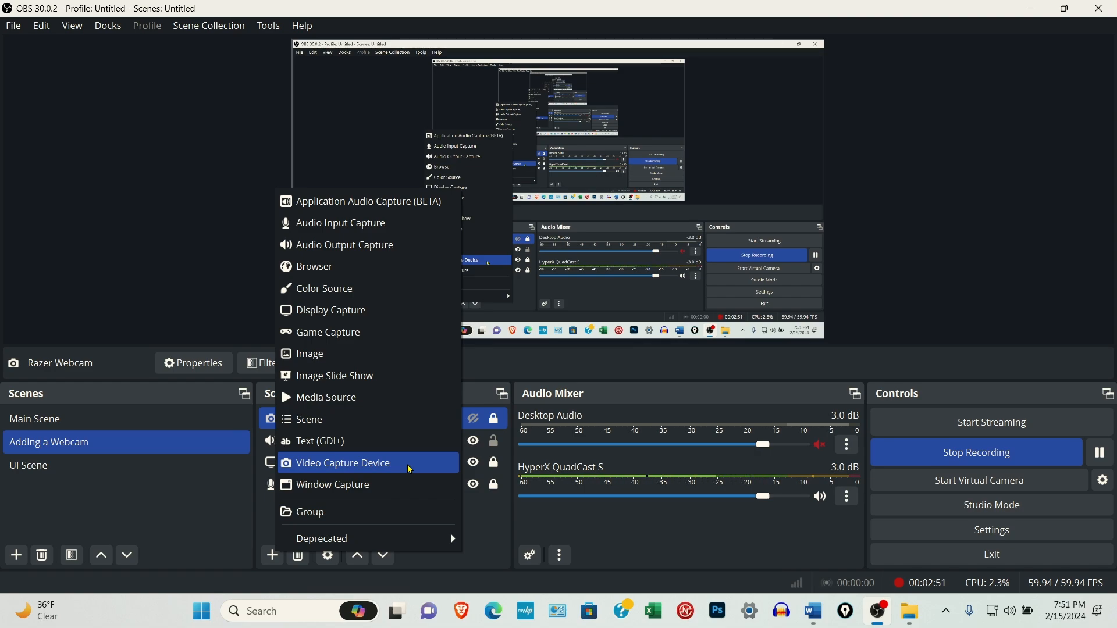
Step: Add a new Video Capture Device source with its default name, not reusing Razer Webcam
{"action": "left_click", "coordinate": [342, 463]}
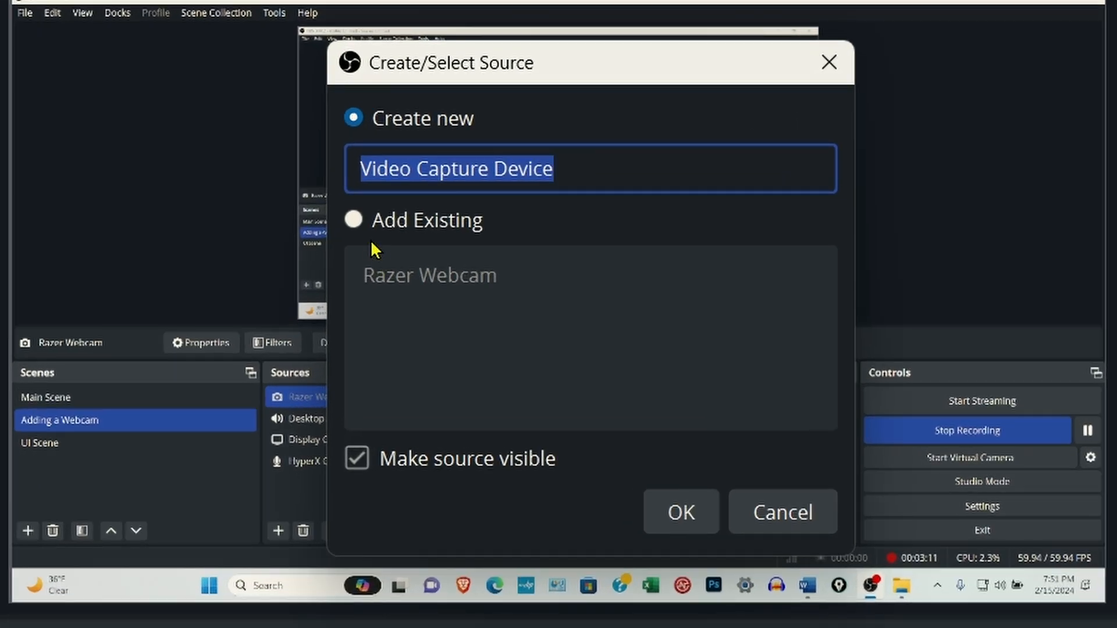
{"action": "mouse_move", "coordinate": [345, 260]}
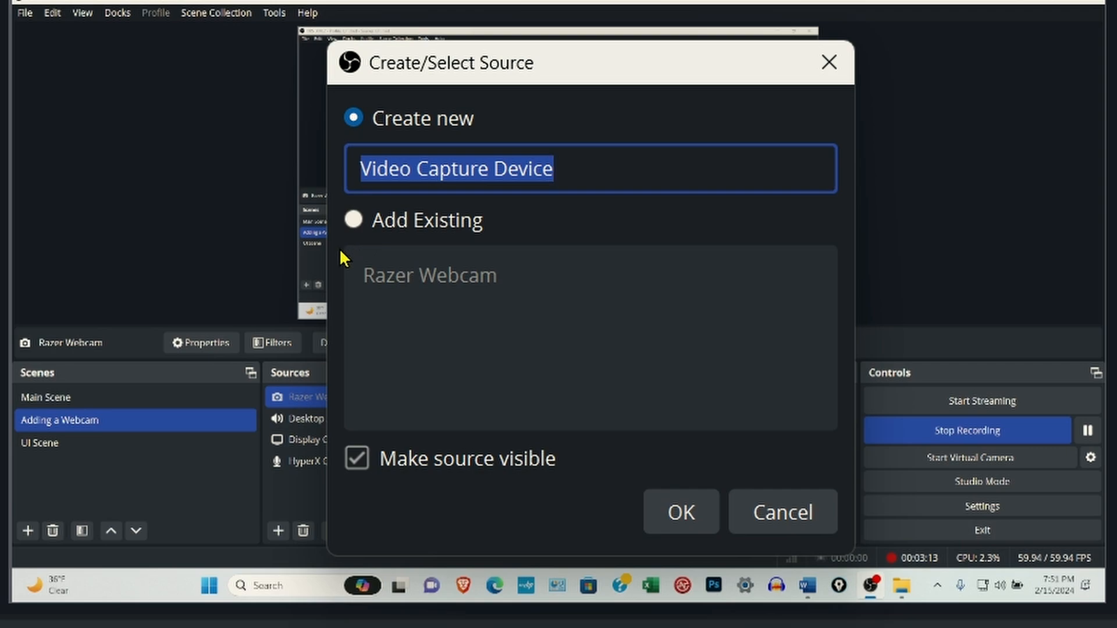
{"action": "mouse_move", "coordinate": [131, 432]}
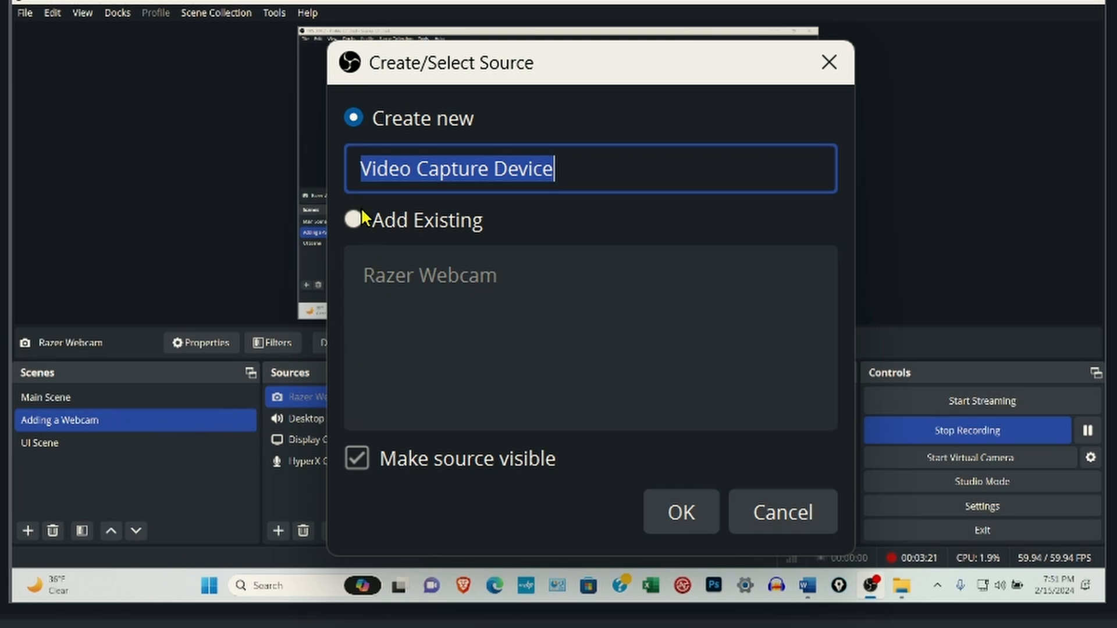
{"action": "left_click", "coordinate": [353, 219]}
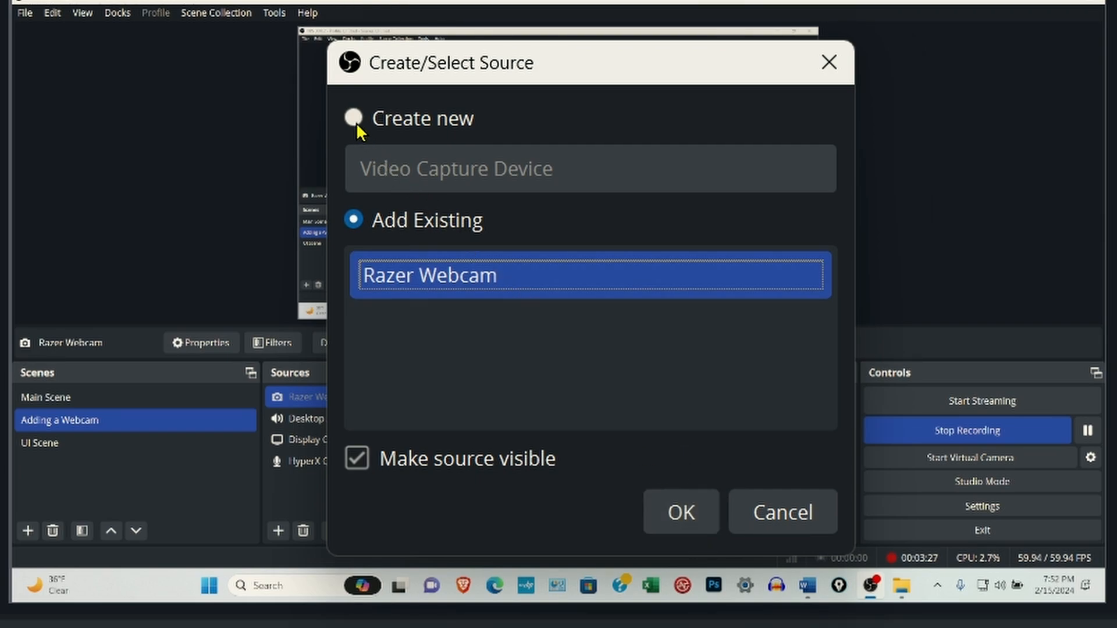
{"action": "left_click", "coordinate": [352, 117]}
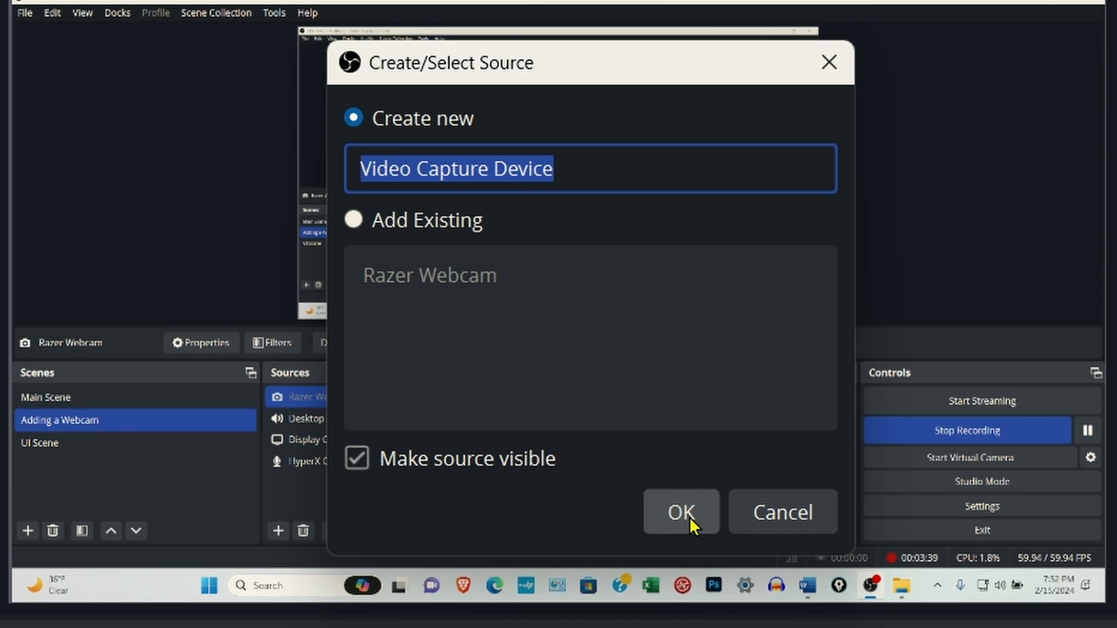
{"action": "left_click", "coordinate": [679, 512]}
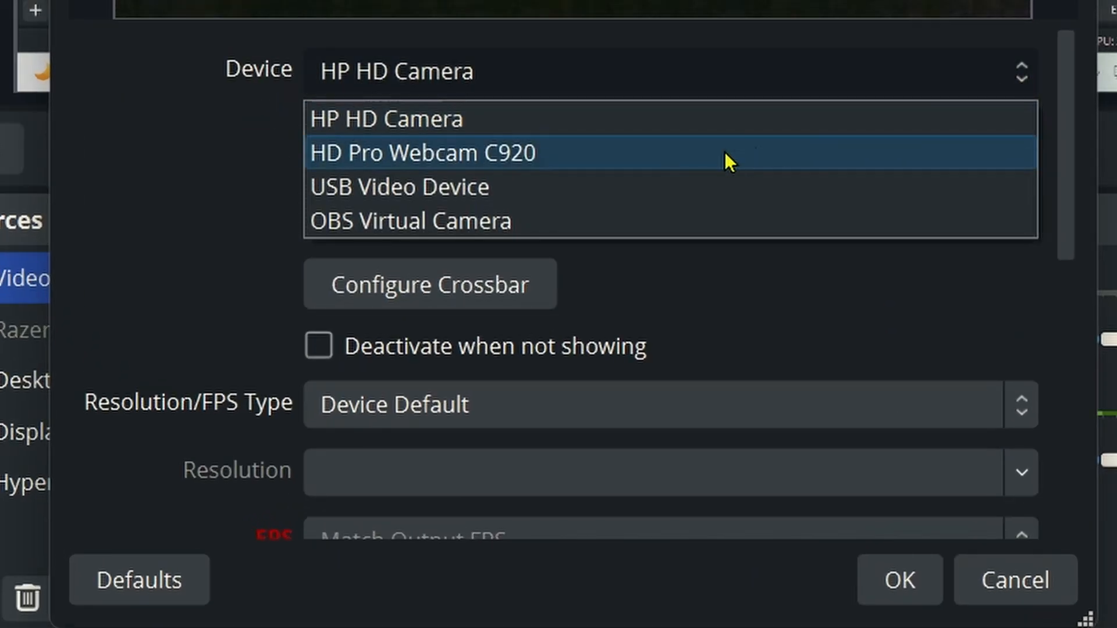
{"action": "mouse_move", "coordinate": [577, 164]}
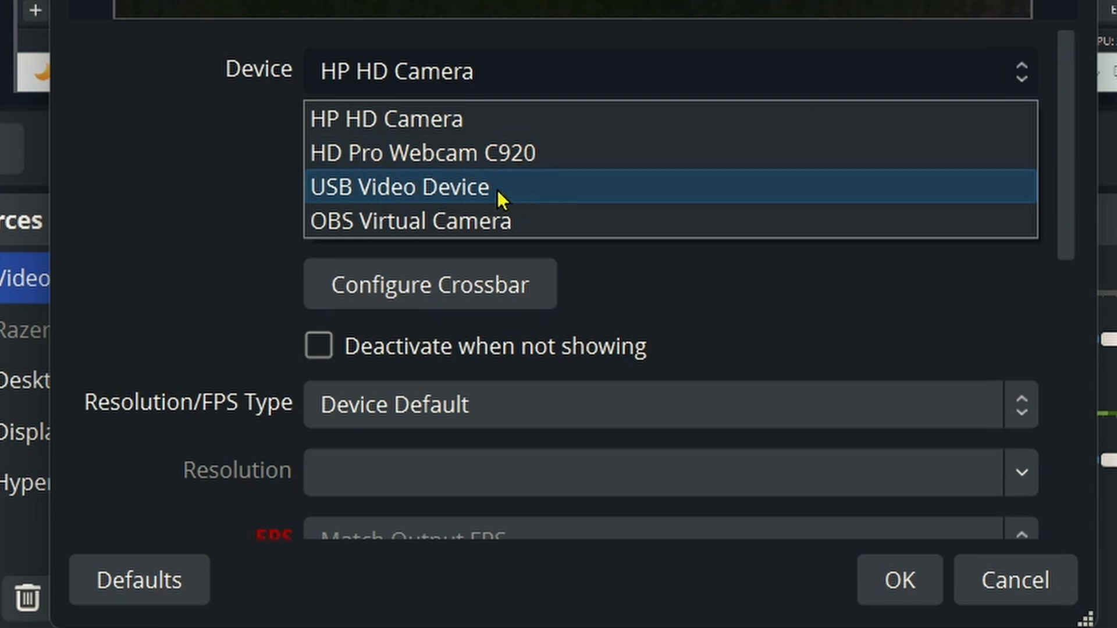
{"action": "mouse_move", "coordinate": [537, 197]}
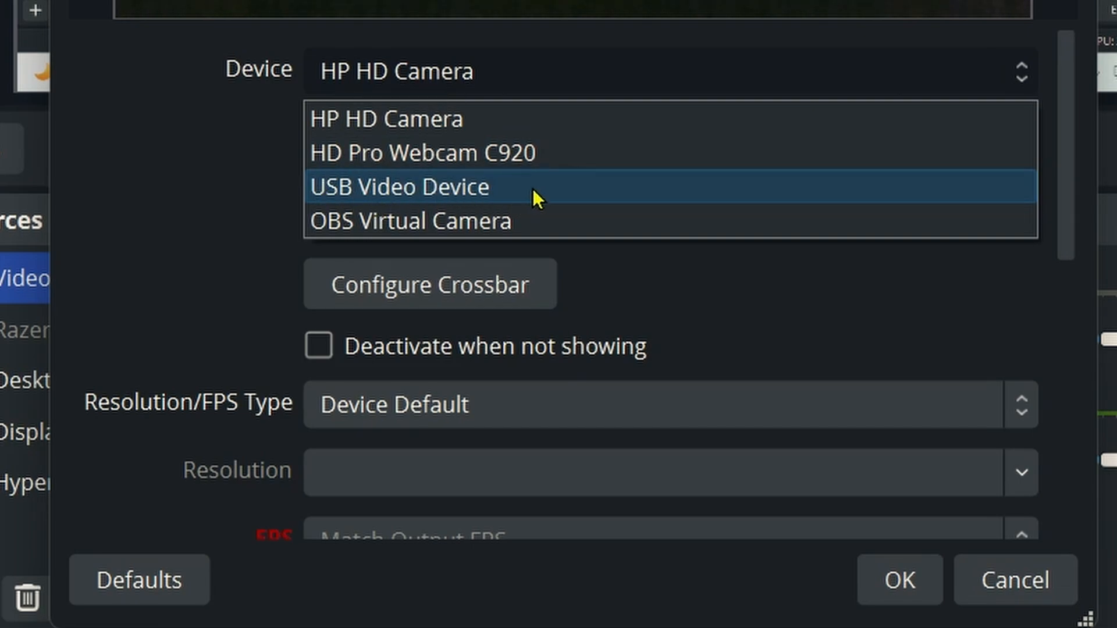
{"action": "mouse_move", "coordinate": [596, 153]}
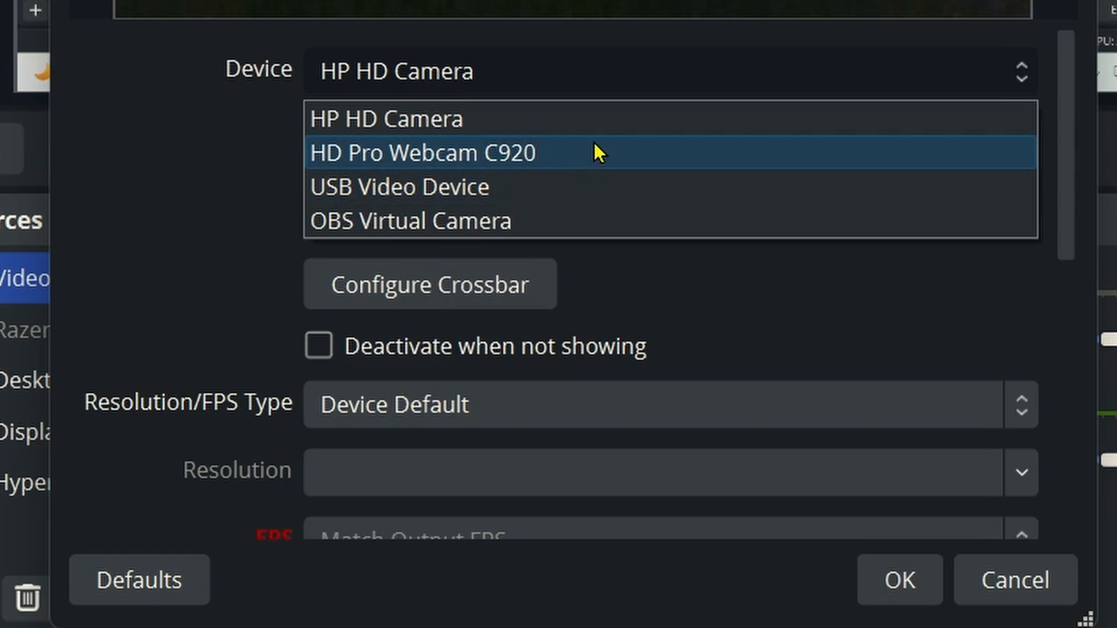
Step: Select HD Pro Webcam C920 as the Video Capture Device's camera
{"action": "left_click", "coordinate": [421, 153]}
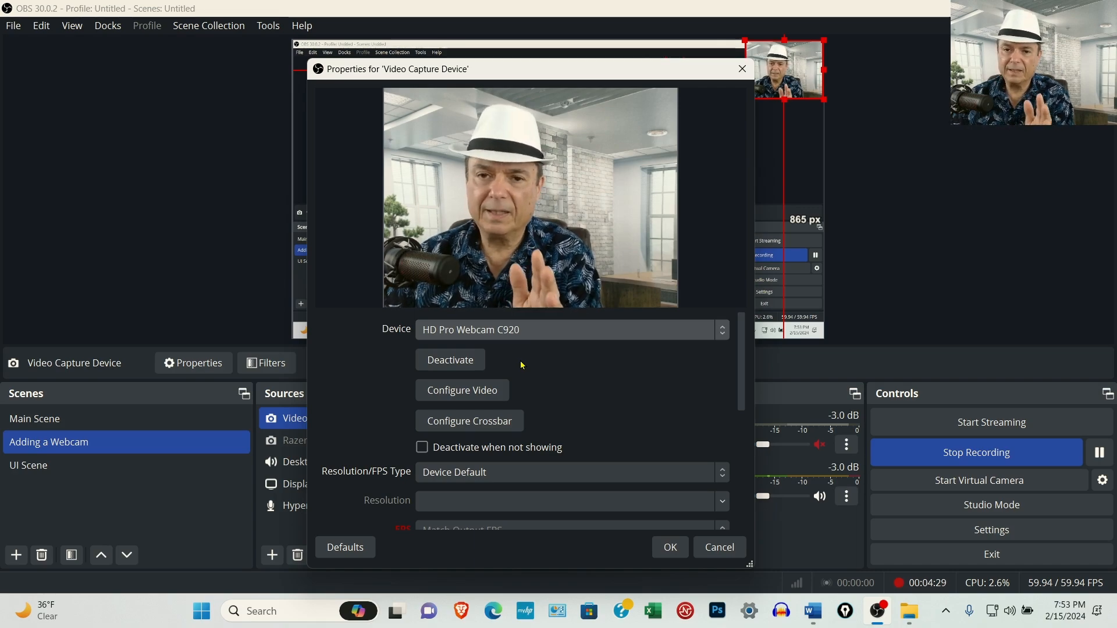
{"action": "mouse_move", "coordinate": [675, 381]}
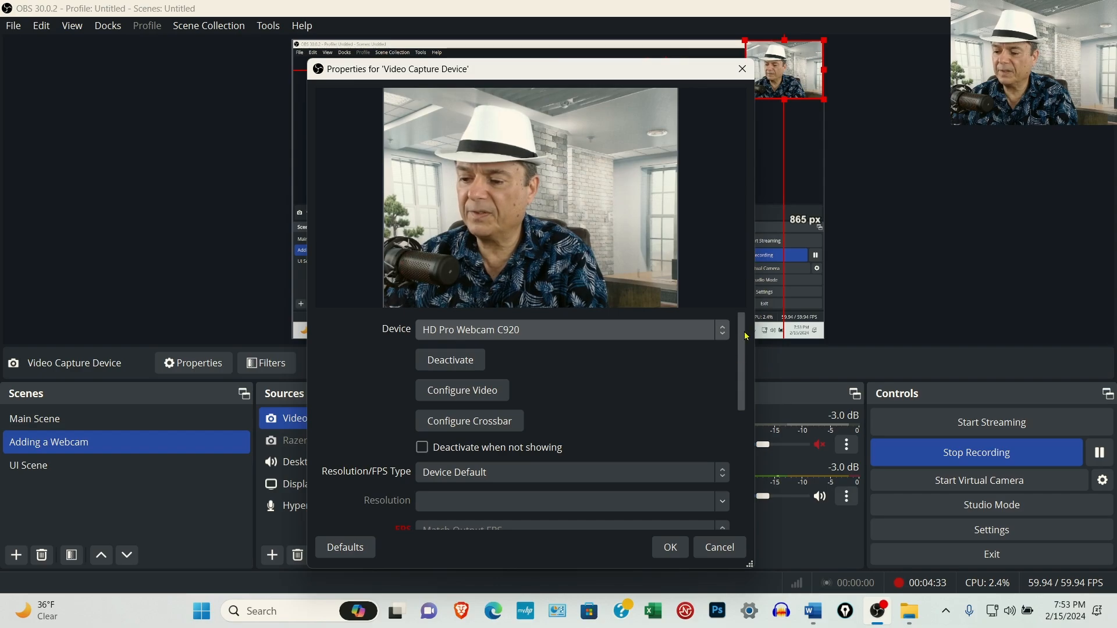
Step: Set Resolution/FPS Type to Custom with a 1920x1080 resolution
{"action": "scroll", "scroll_direction": "down", "scroll_amount": 3}
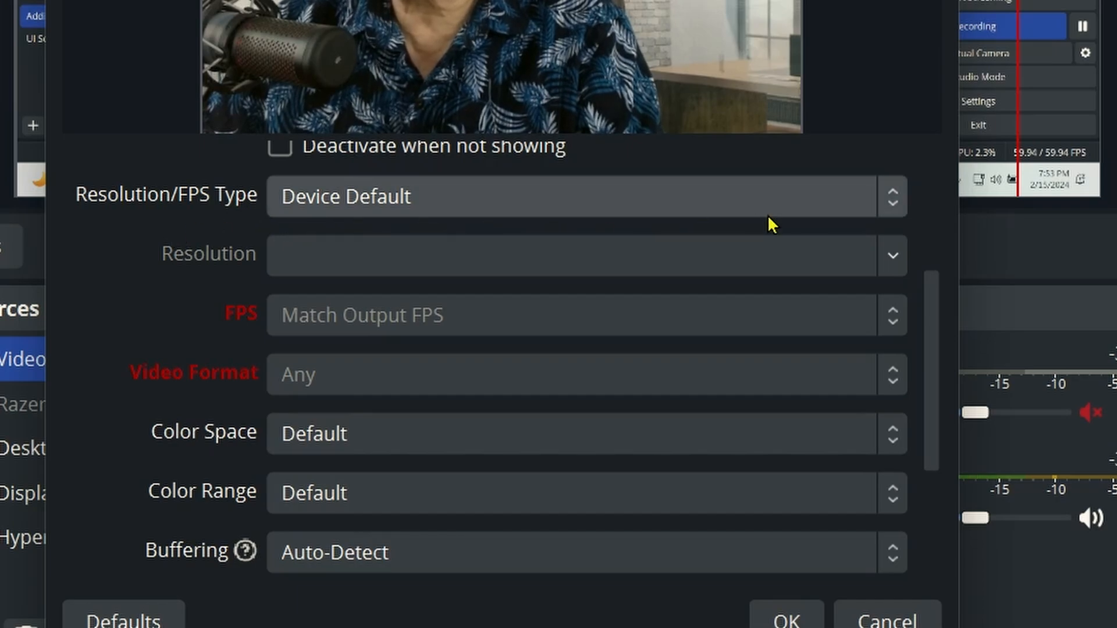
{"action": "left_click", "coordinate": [584, 197]}
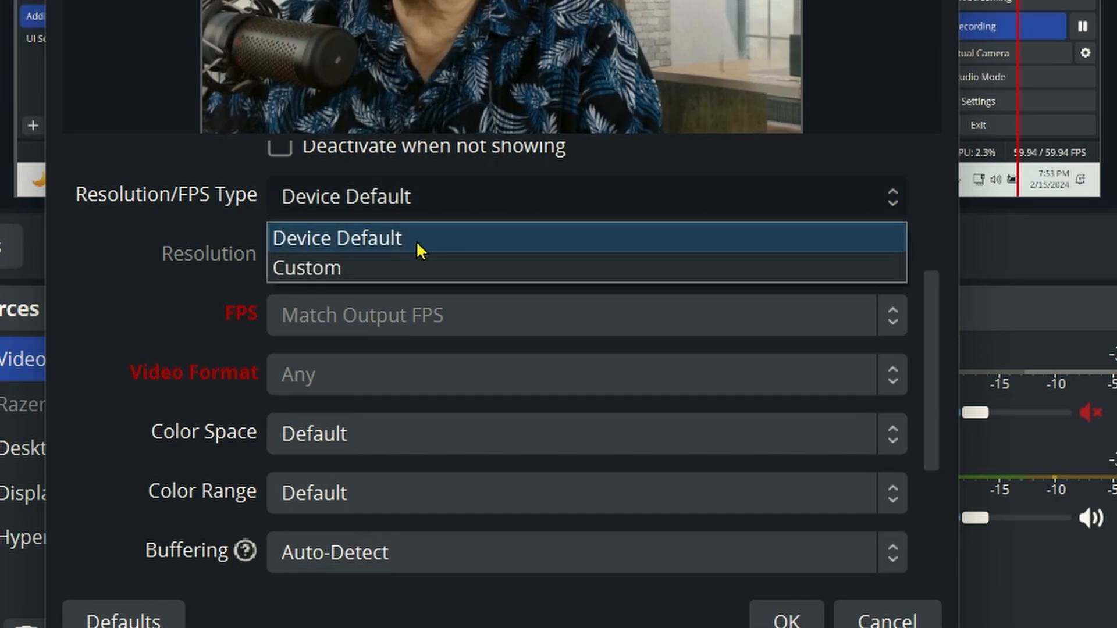
{"action": "left_click", "coordinate": [306, 267]}
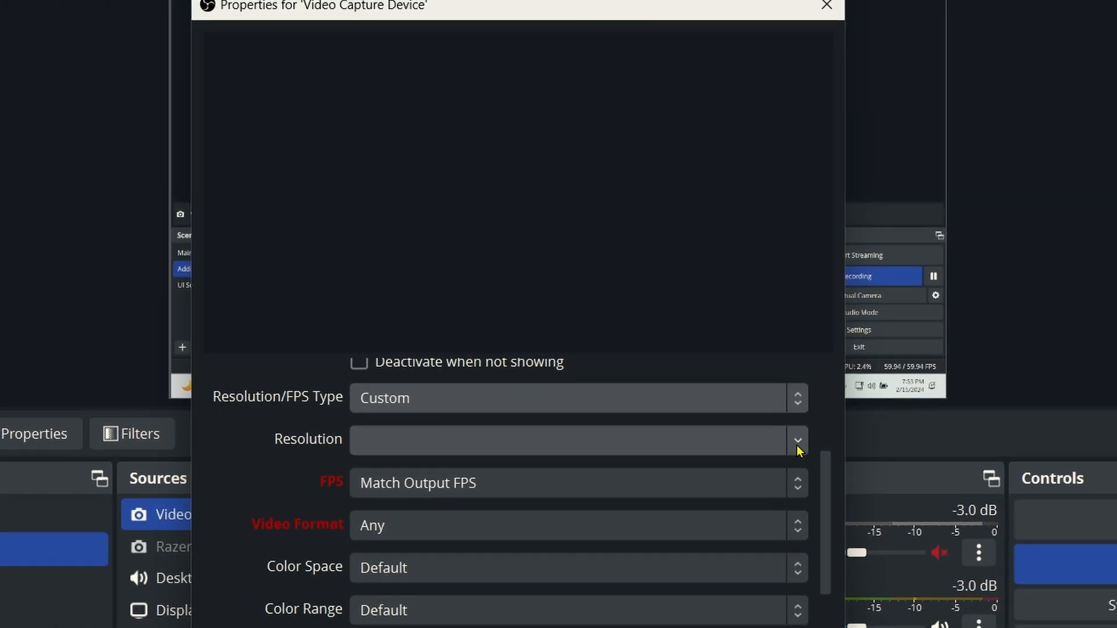
{"action": "left_click", "coordinate": [797, 439]}
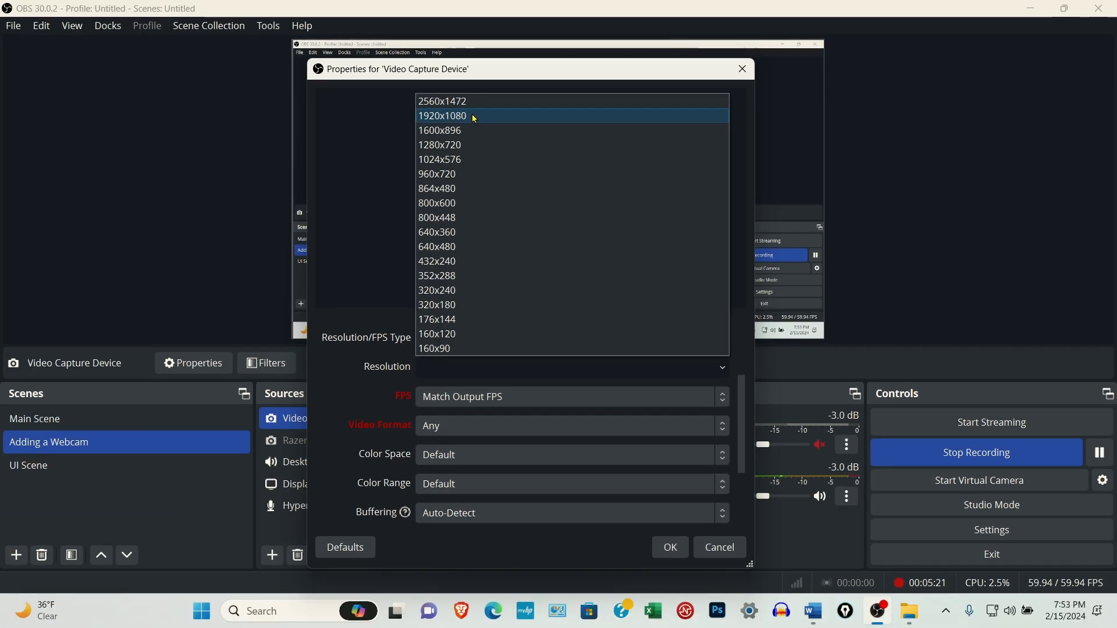
{"action": "left_click", "coordinate": [442, 117]}
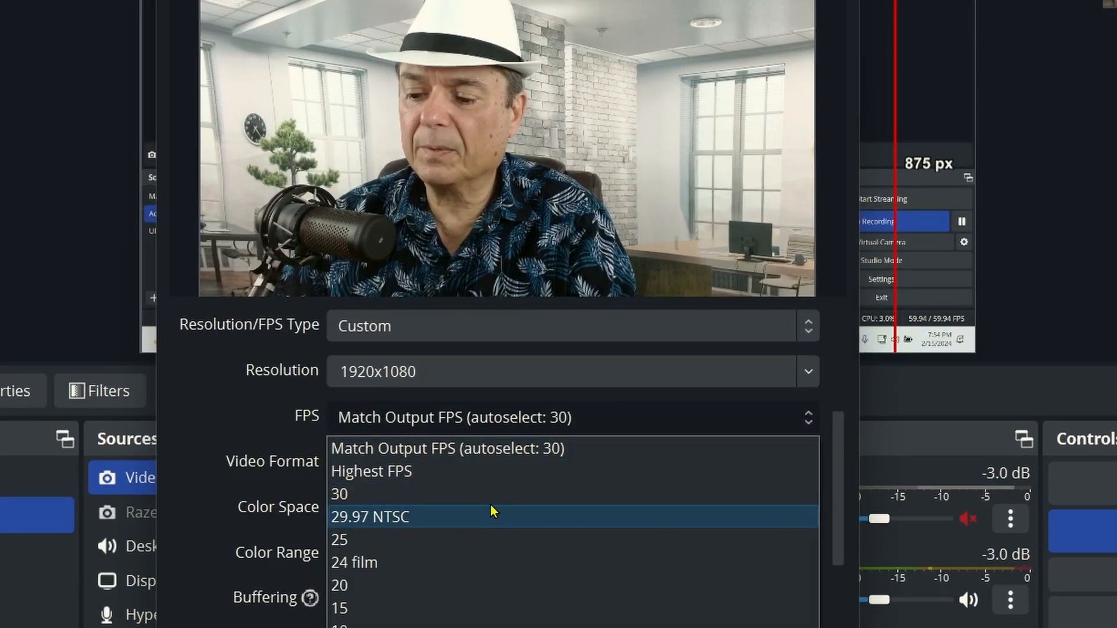
{"action": "mouse_move", "coordinate": [490, 494]}
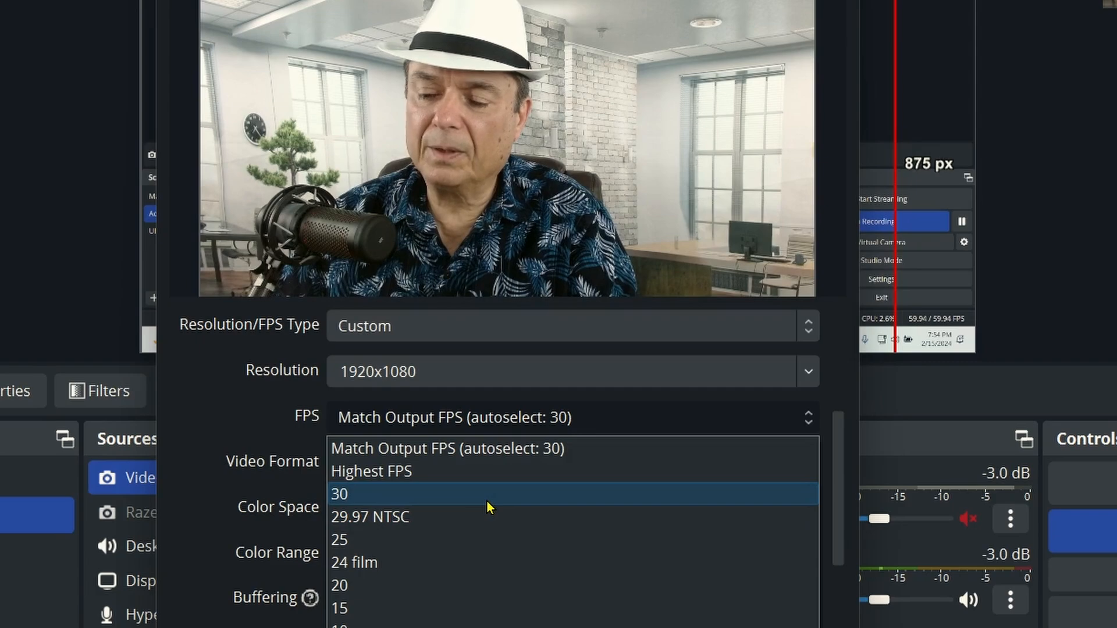
{"action": "mouse_move", "coordinate": [477, 517]}
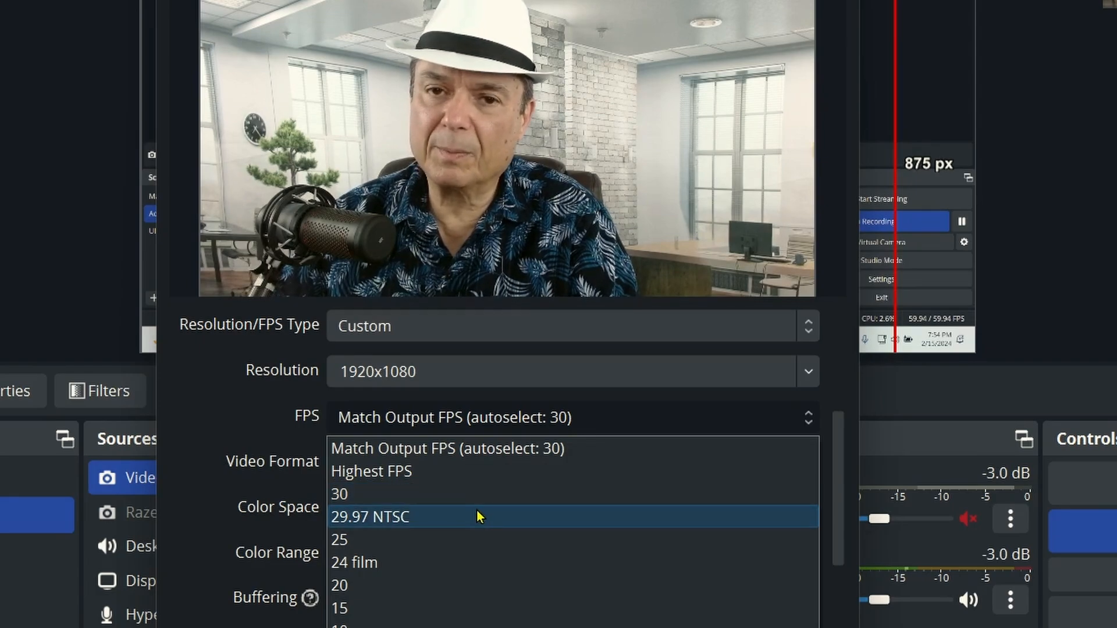
Step: Choose 29.97 NTSC as the webcam's FPS and scroll through remaining properties
{"action": "left_click", "coordinate": [368, 516]}
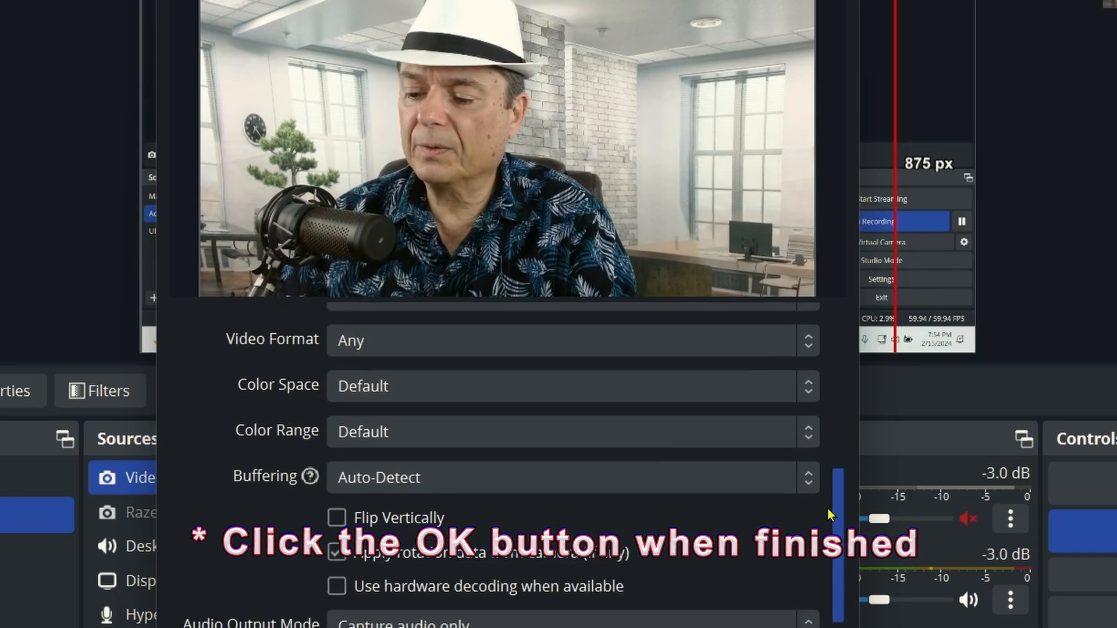
{"action": "scroll", "scroll_direction": "down", "scroll_amount": 3}
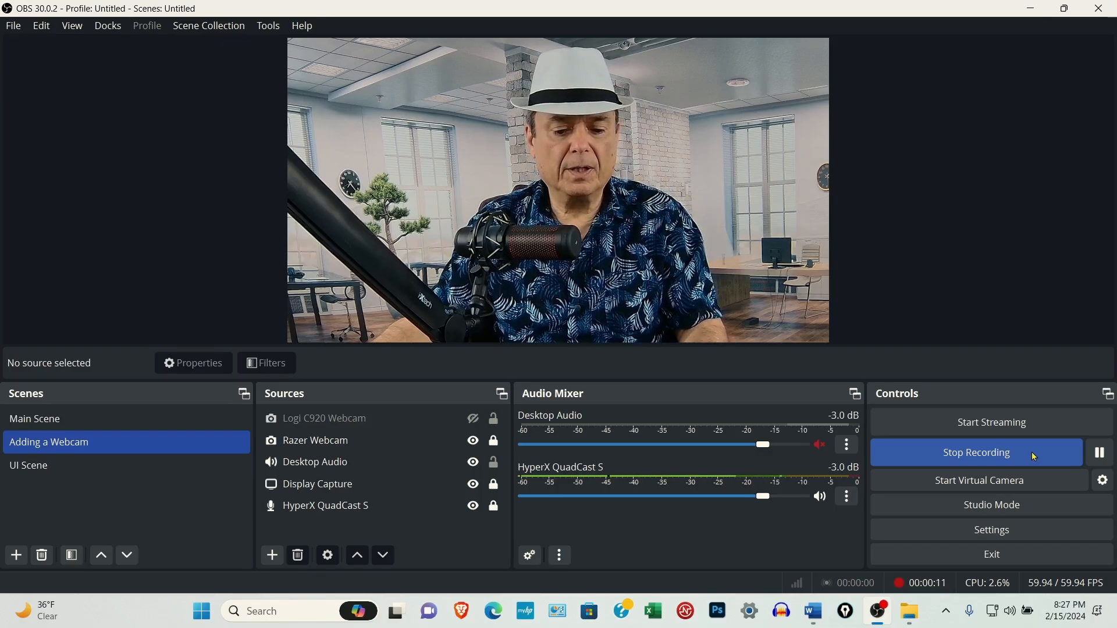
Step: Select Logi C920 Webcam in Sources and switch its eye icon on
{"action": "left_click", "coordinate": [323, 418]}
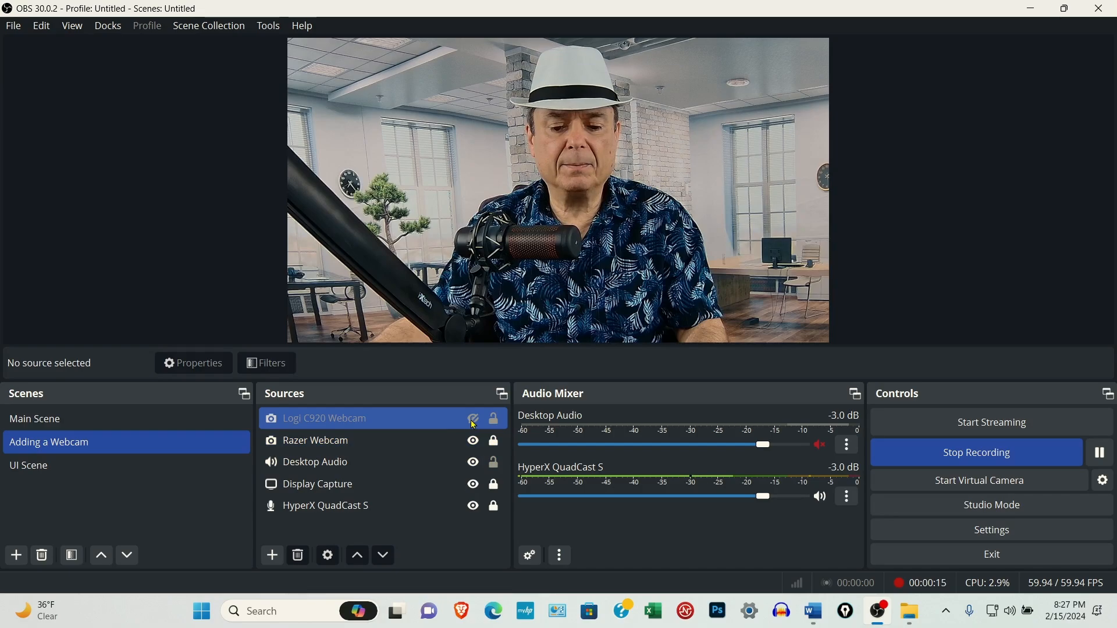
{"action": "left_click", "coordinate": [473, 440]}
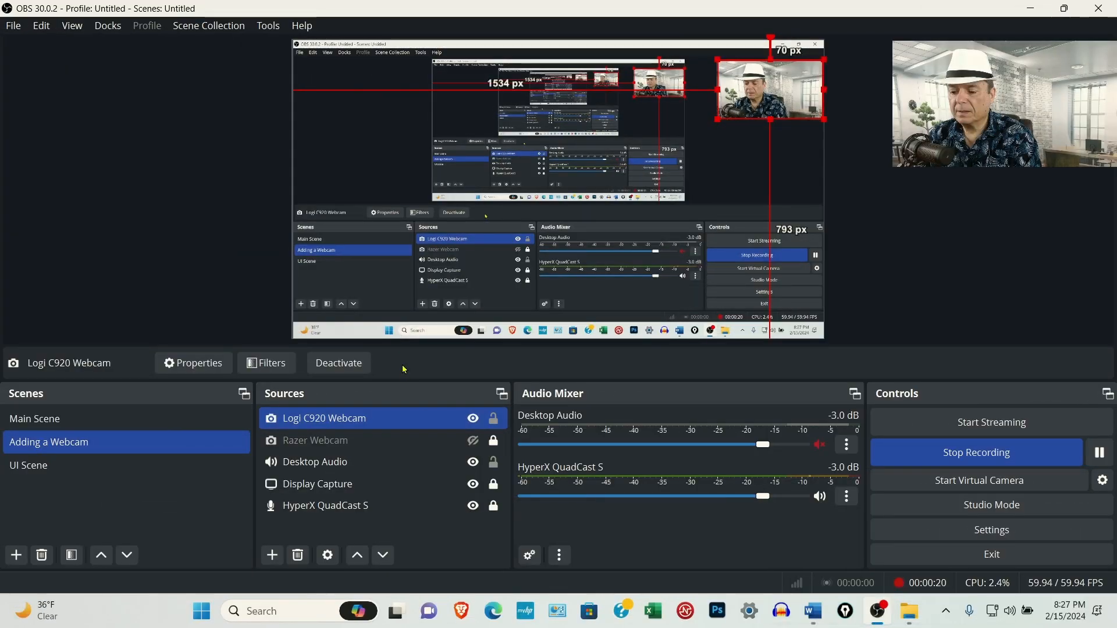
{"action": "left_click", "coordinate": [192, 363]}
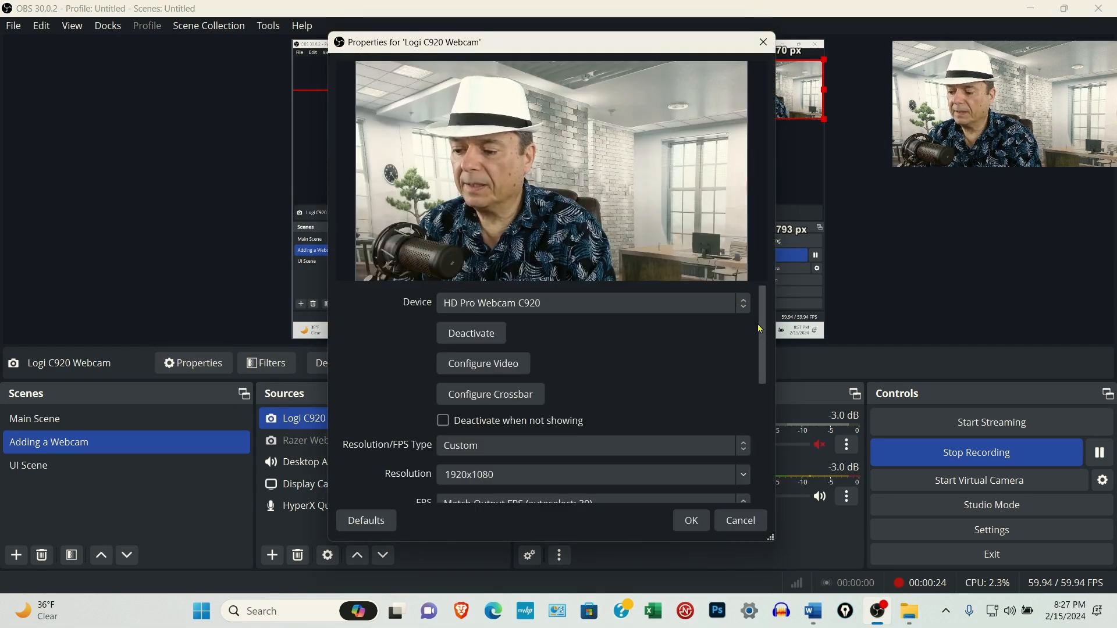
{"action": "scroll", "scroll_direction": "down", "scroll_amount": 3}
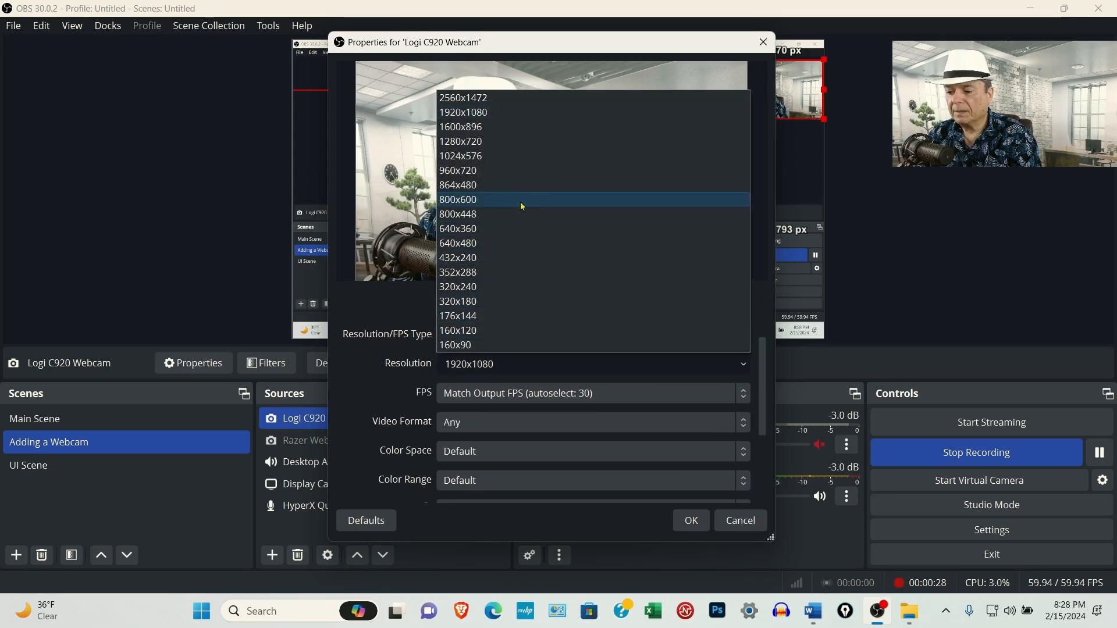
{"action": "mouse_move", "coordinate": [489, 112]}
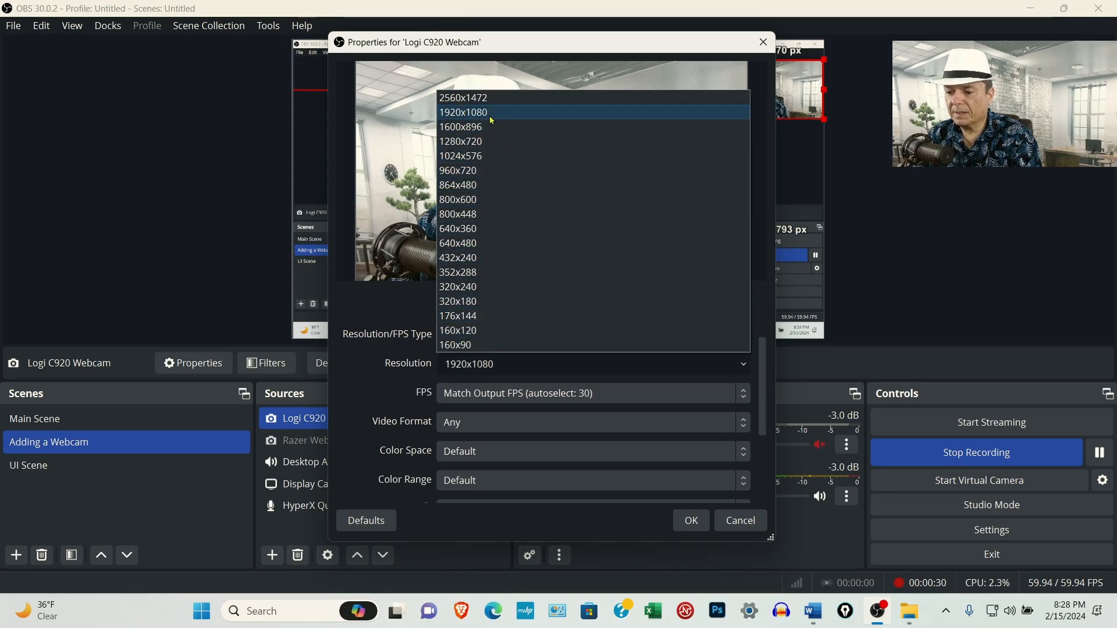
{"action": "mouse_move", "coordinate": [457, 185]}
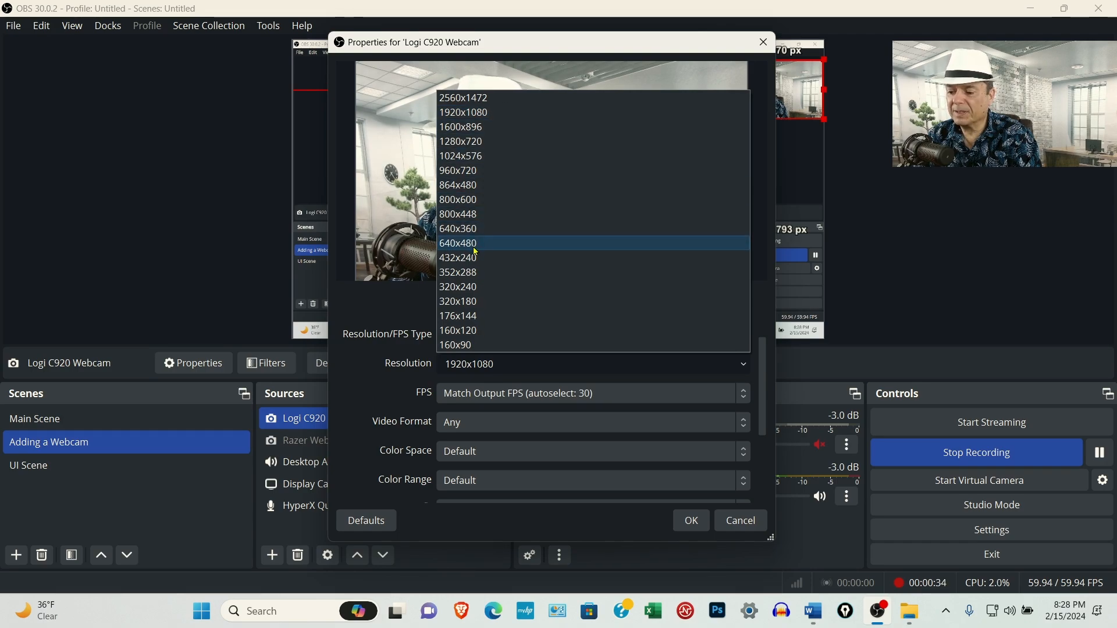
{"action": "mouse_move", "coordinate": [489, 251]}
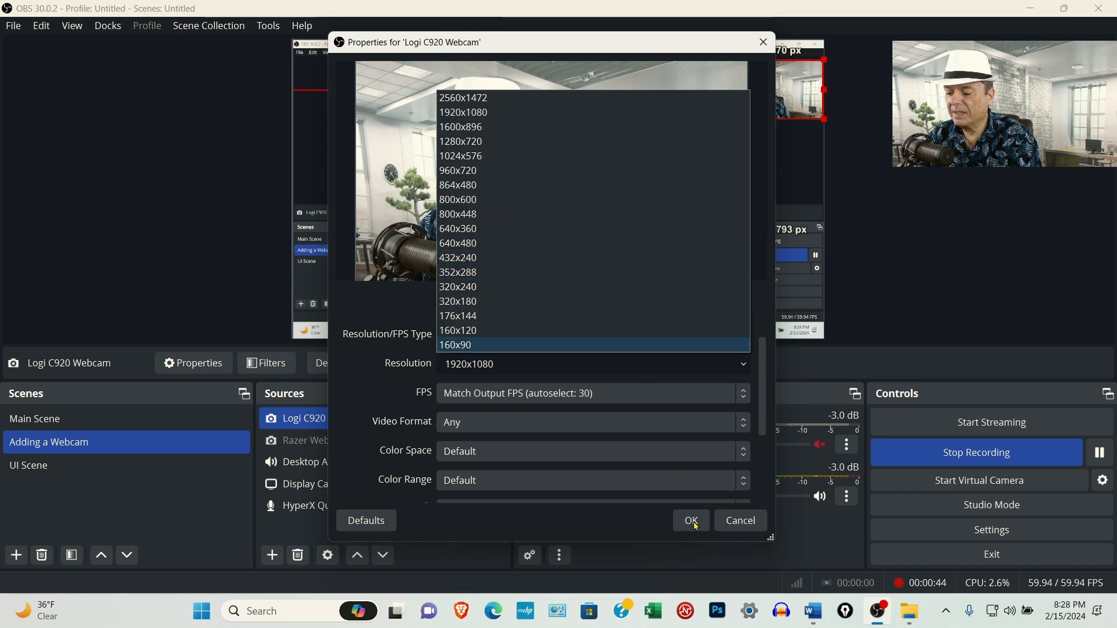
{"action": "left_click", "coordinate": [689, 520]}
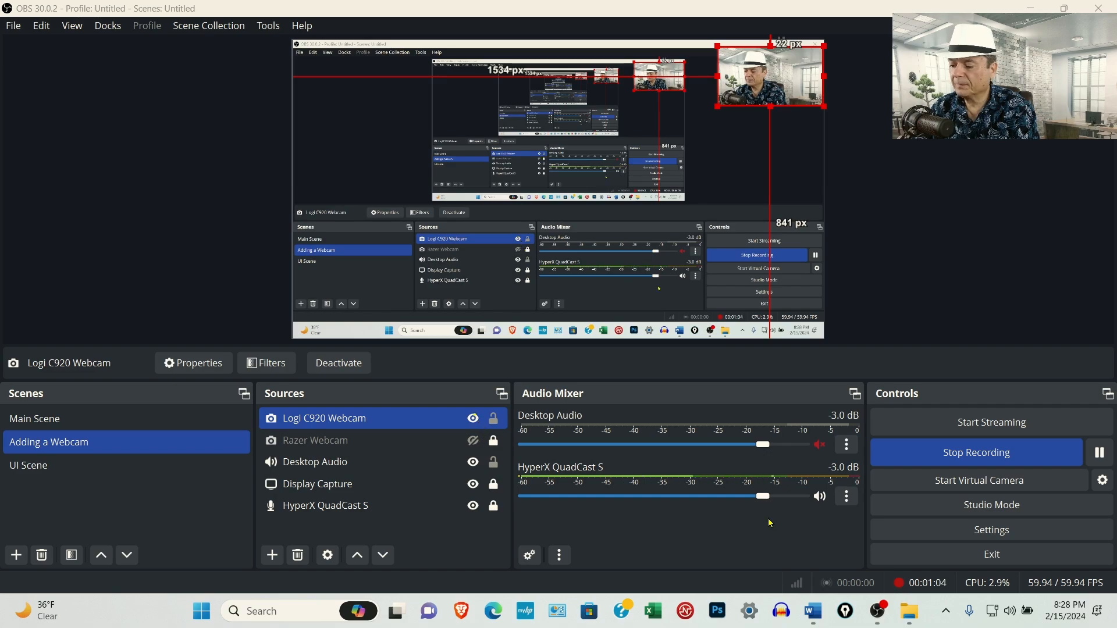
{"action": "left_click", "coordinate": [990, 529]}
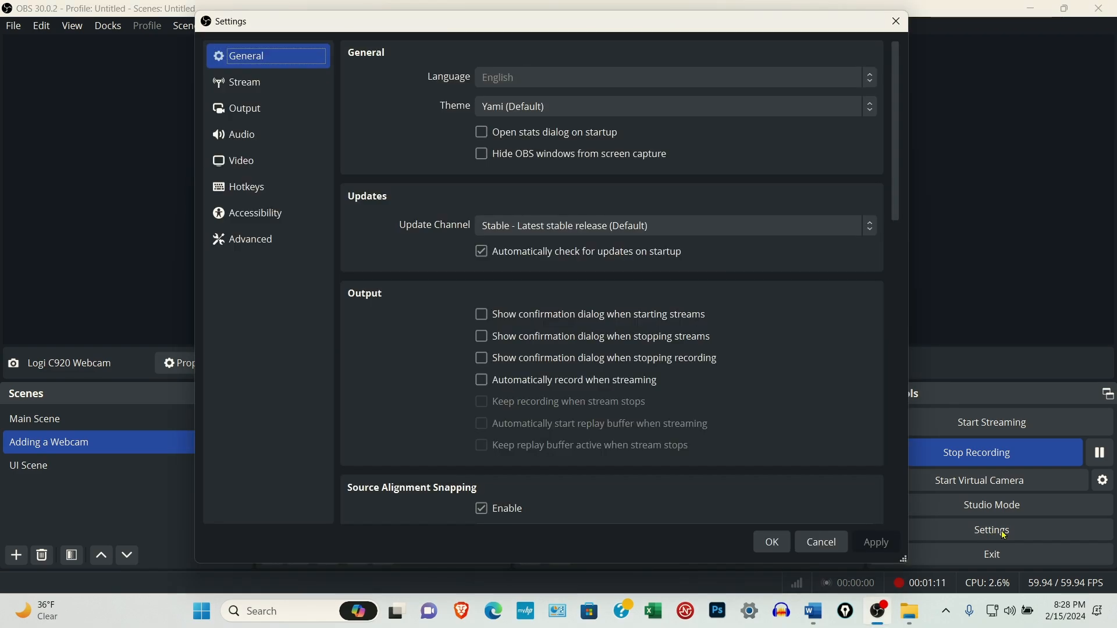
{"action": "mouse_move", "coordinate": [342, 114]}
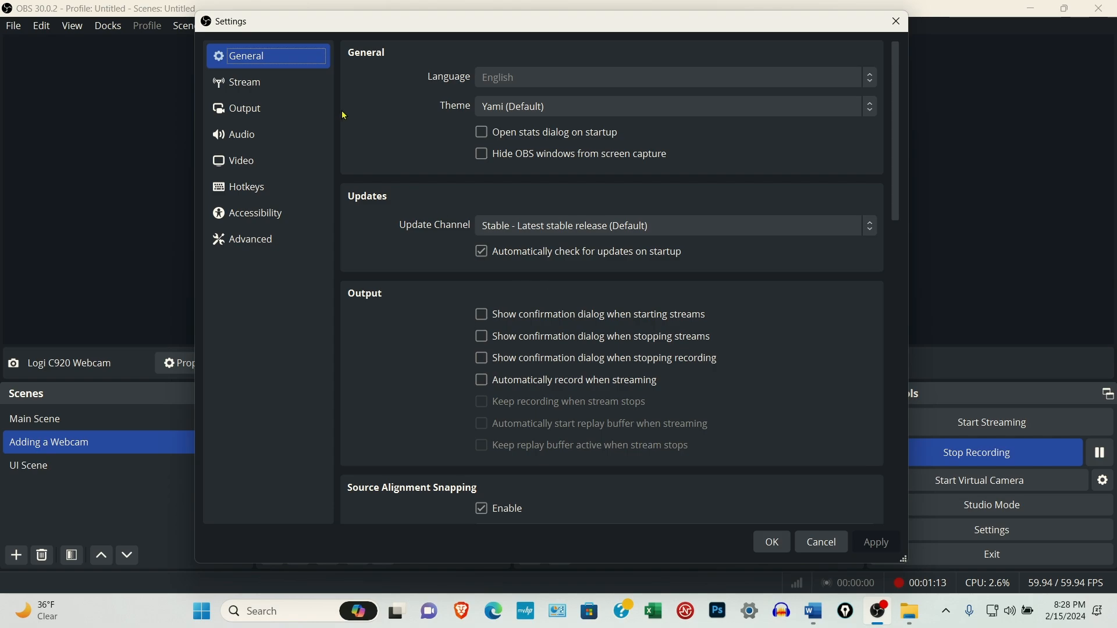
{"action": "left_click", "coordinate": [241, 160]}
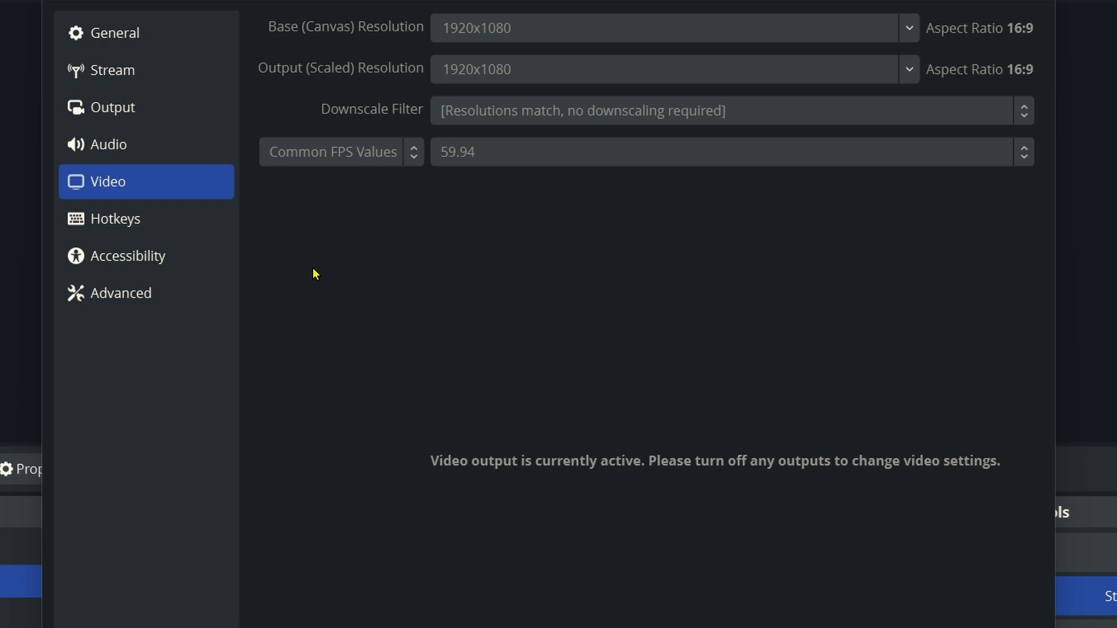
{"action": "mouse_move", "coordinate": [320, 261]}
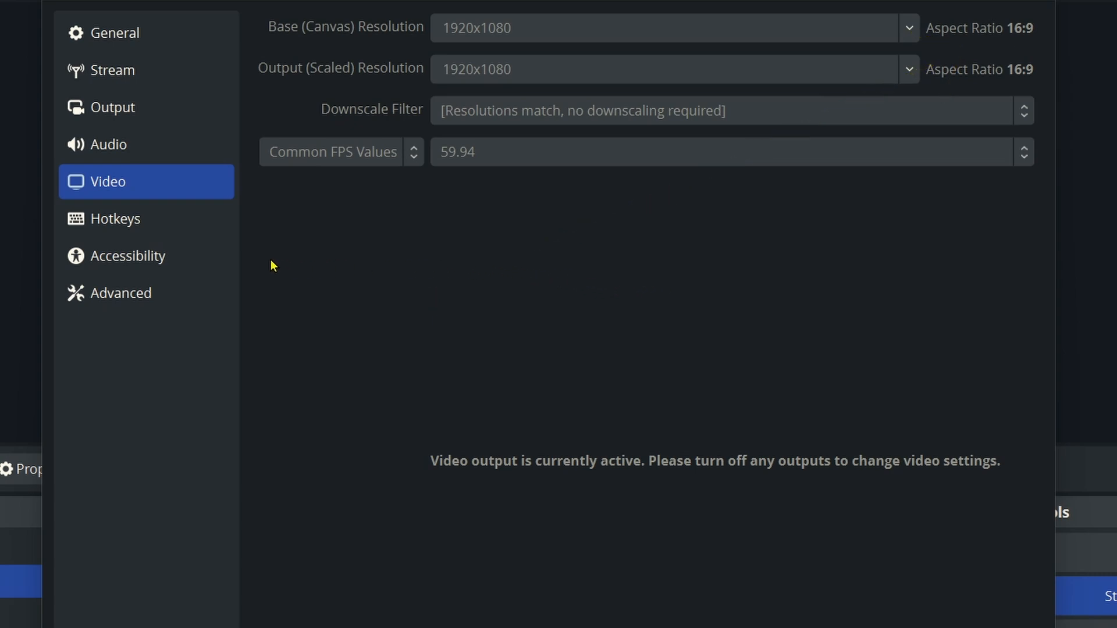
{"action": "left_click_drag", "start_coordinate": [288, 283], "coordinate": [384, 186]}
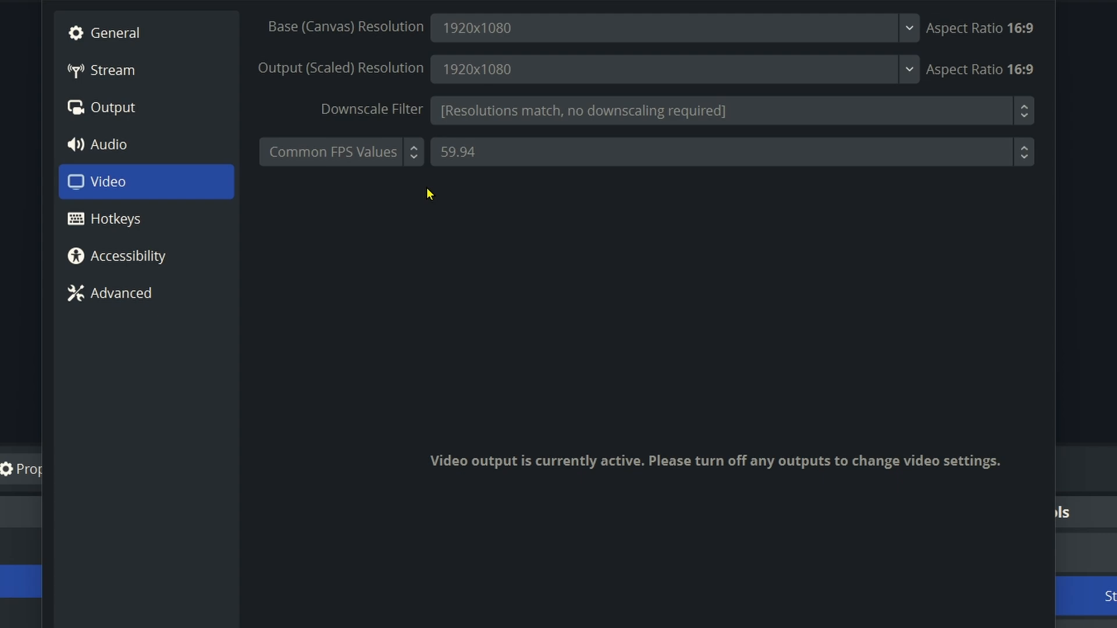
{"action": "mouse_move", "coordinate": [428, 196]}
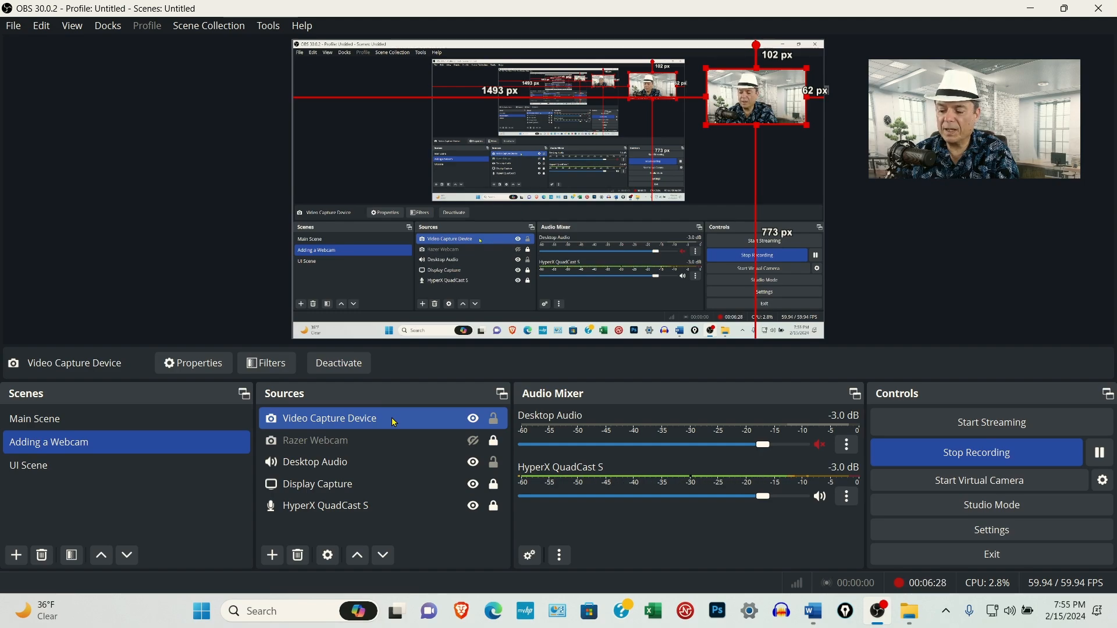
Step: Rename the Video Capture Device source to 'Logi C920 Webcam' from its context menu
{"action": "right_click", "coordinate": [328, 418]}
{"action": "type", "text": "Logi C920 Webcam"}
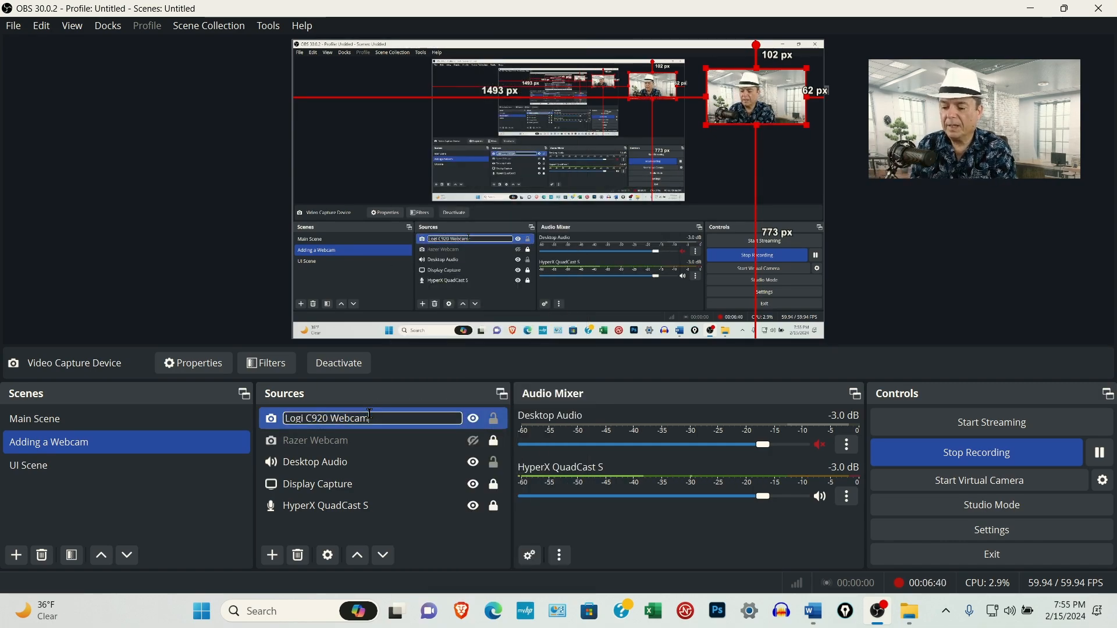
{"action": "left_click", "coordinate": [315, 461]}
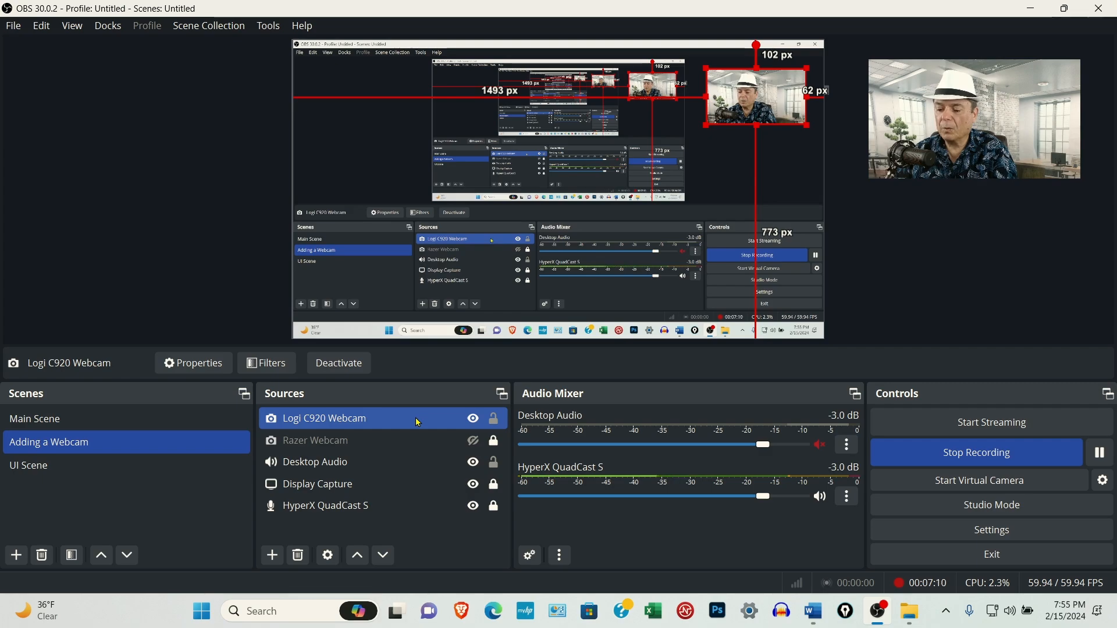
Step: Apply Transform > Fit to screen to the Logi C920 Webcam source
{"action": "right_click", "coordinate": [324, 418]}
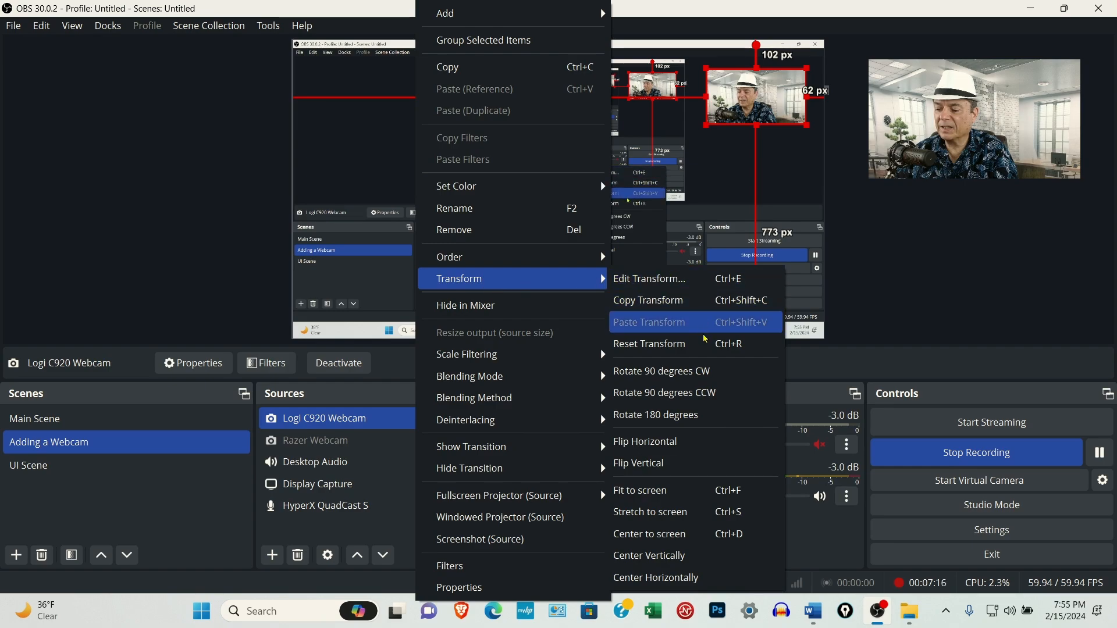
{"action": "mouse_move", "coordinate": [648, 344]}
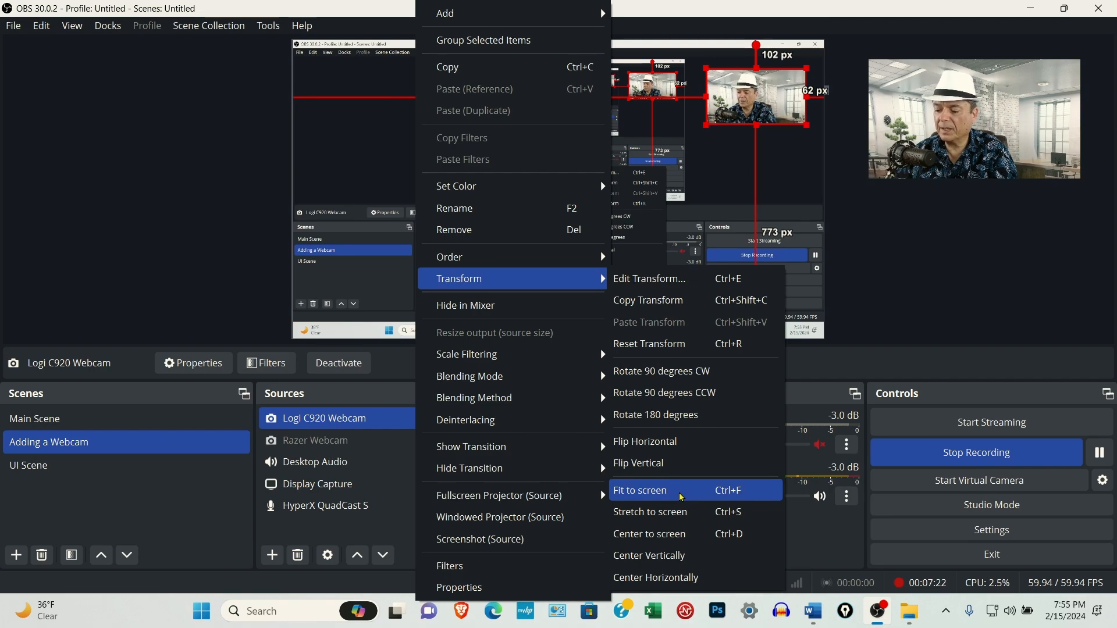
{"action": "left_click", "coordinate": [639, 490]}
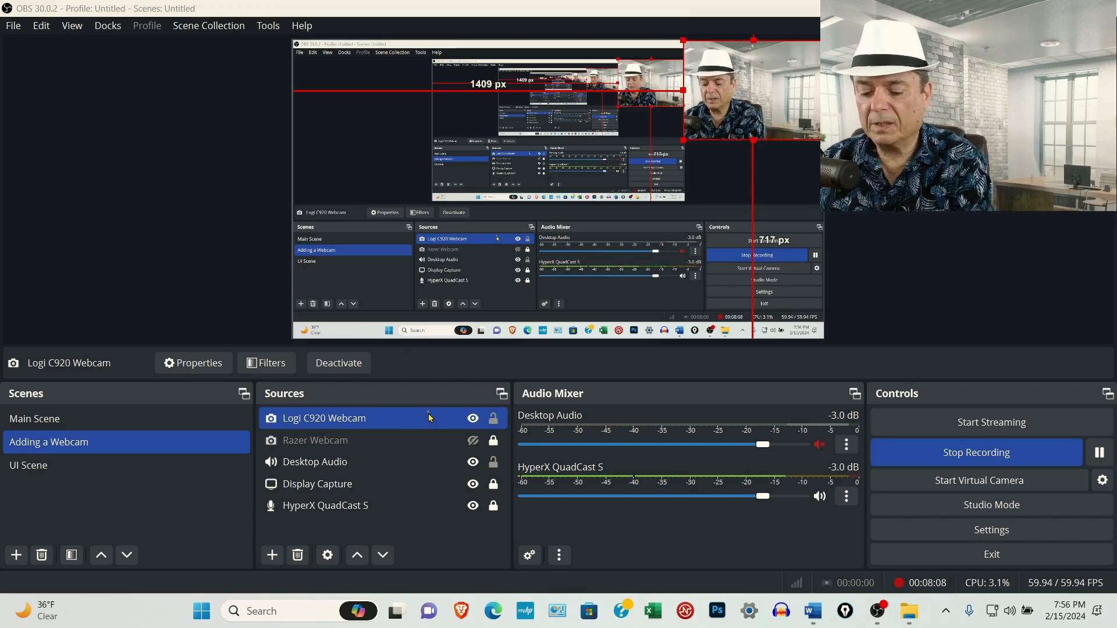
{"action": "right_click", "coordinate": [324, 418]}
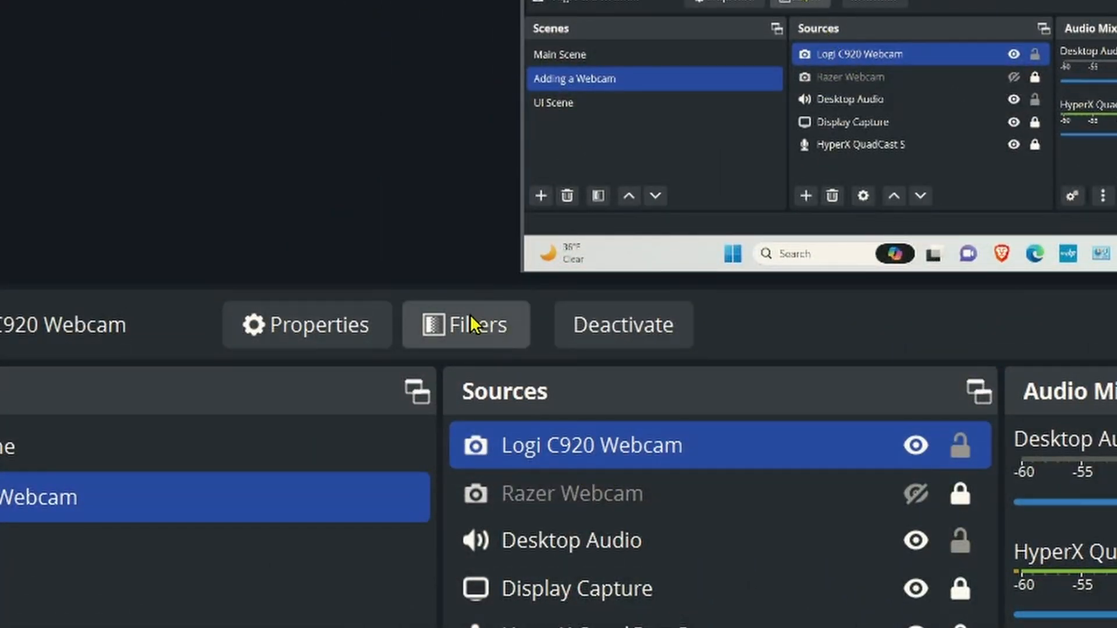
{"action": "mouse_move", "coordinate": [467, 324]}
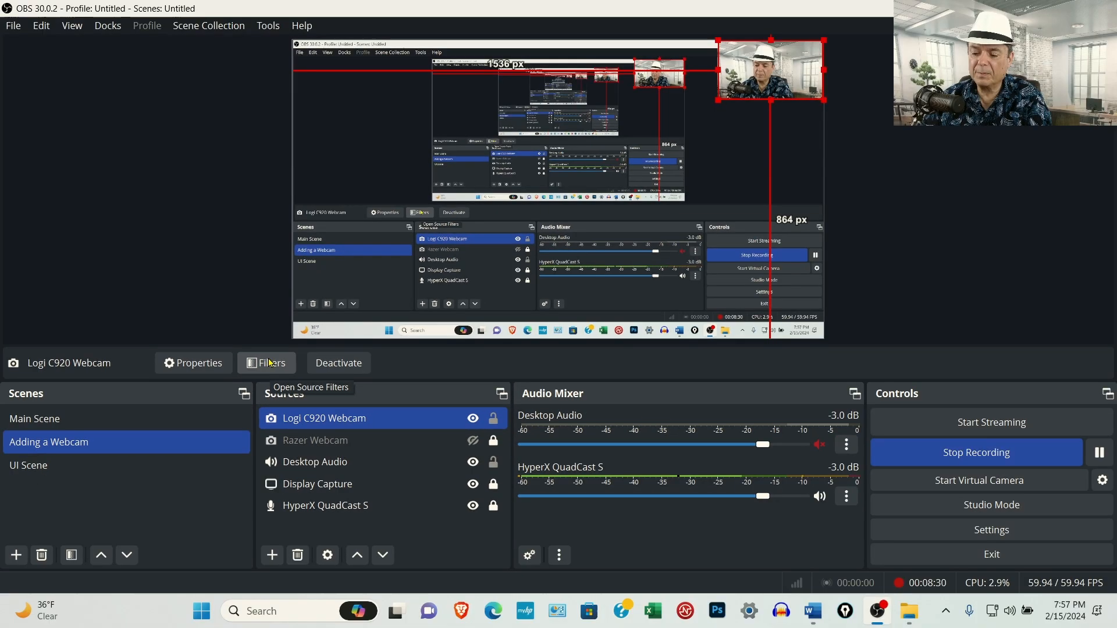
Step: Add a Scaling/Aspect Ratio filter with the default name to Logi C920 Webcam
{"action": "left_click", "coordinate": [267, 362]}
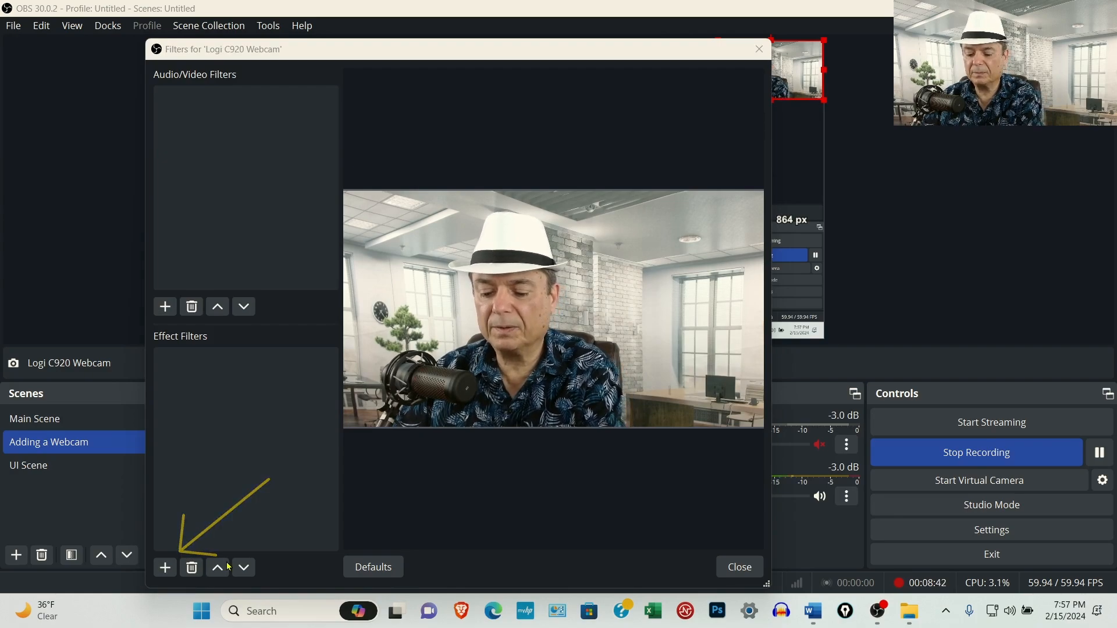
{"action": "left_click", "coordinate": [164, 568]}
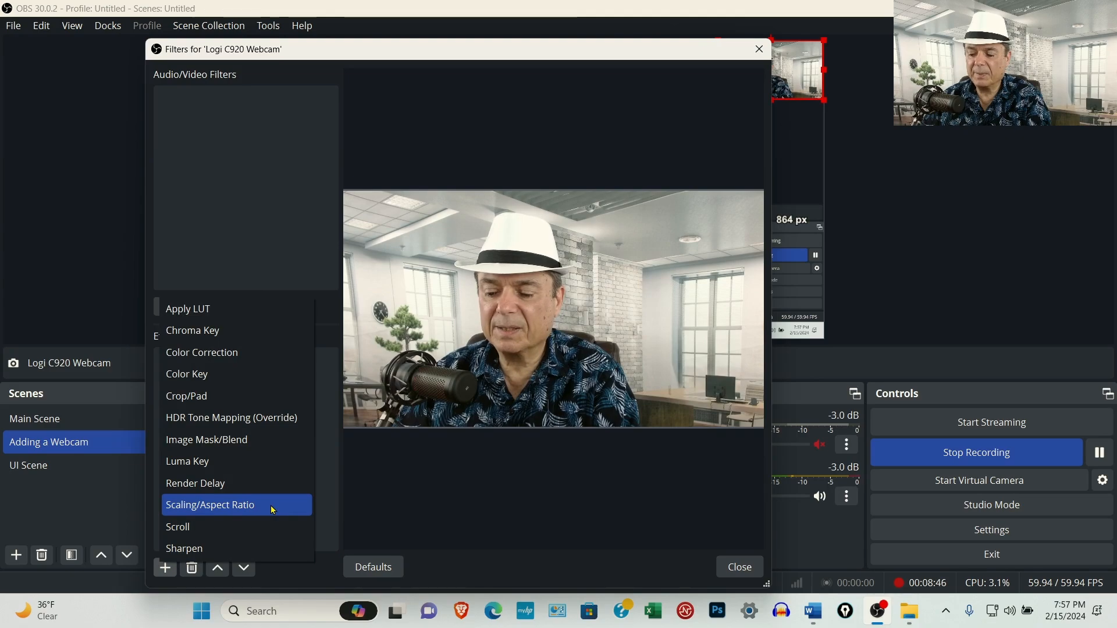
{"action": "left_click", "coordinate": [210, 504]}
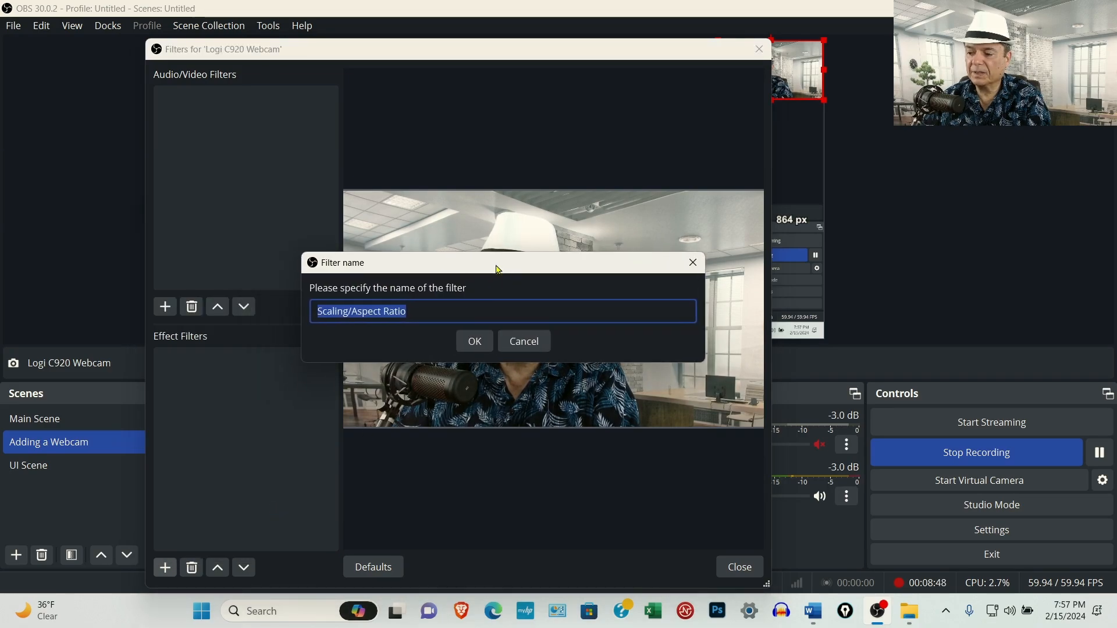
{"action": "left_click", "coordinate": [474, 342]}
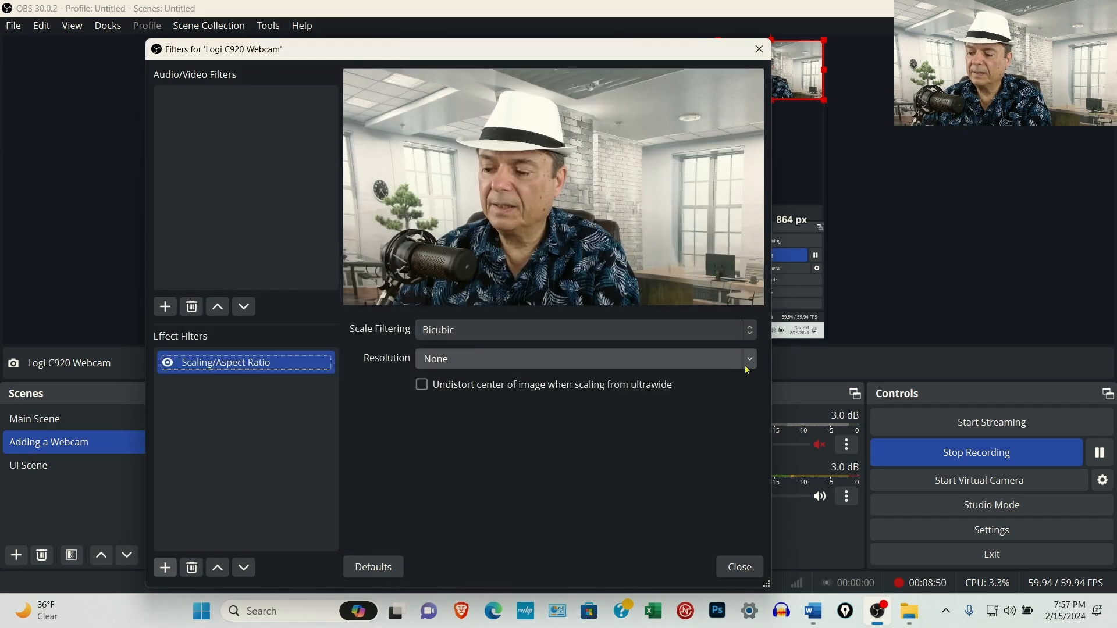
Step: Set the filter's resolution to 1920x1080, then delete the filter
{"action": "left_click", "coordinate": [749, 359]}
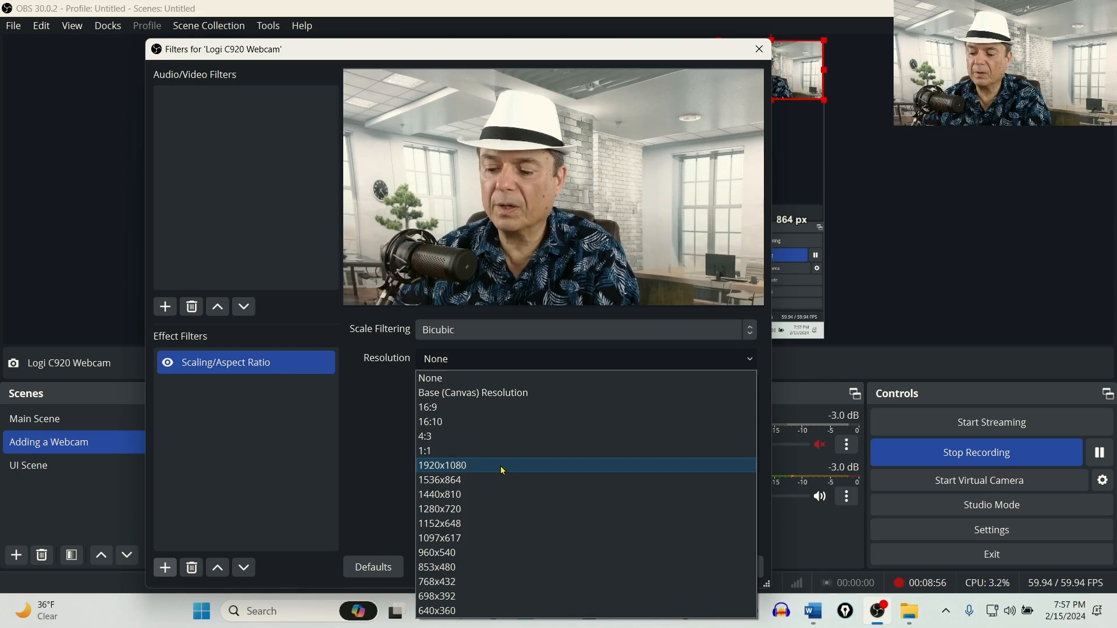
{"action": "left_click", "coordinate": [442, 465]}
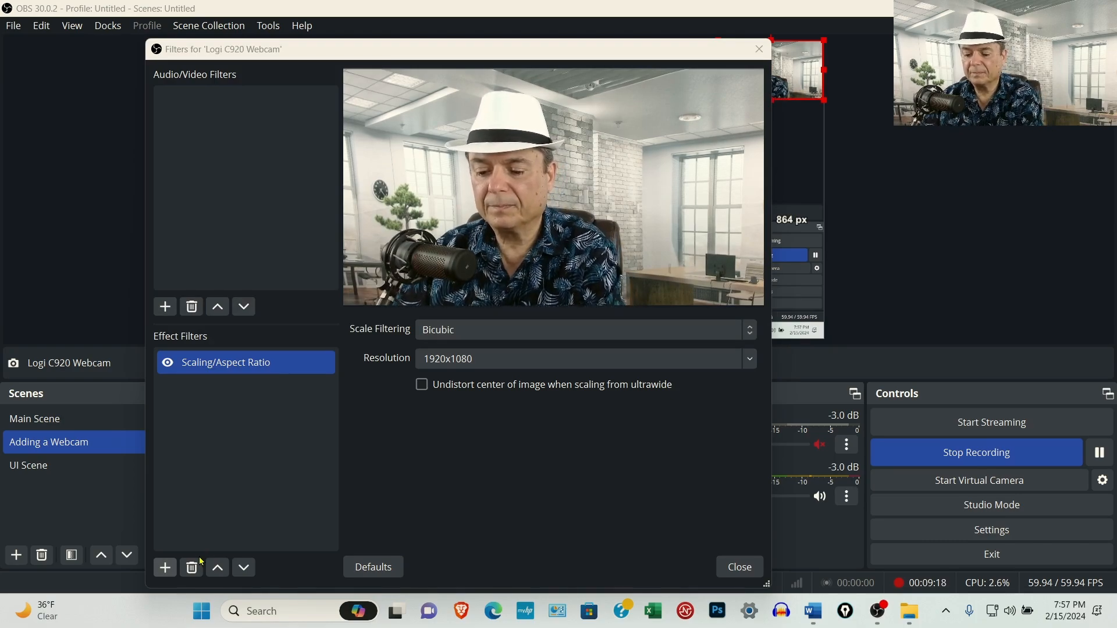
{"action": "left_click", "coordinate": [191, 567]}
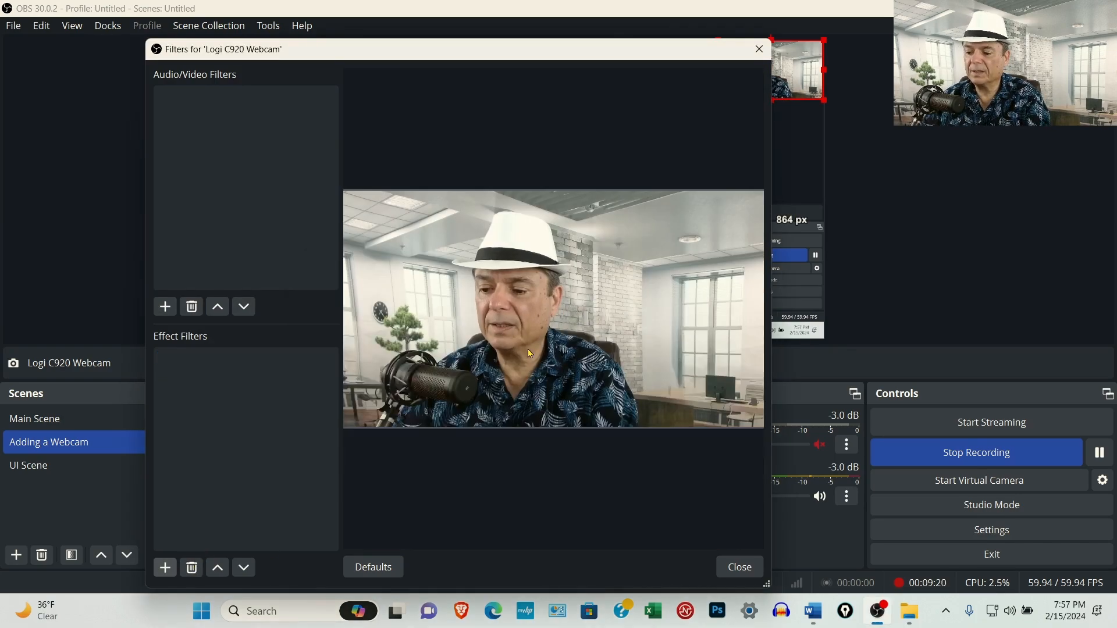
{"action": "left_click", "coordinate": [739, 565]}
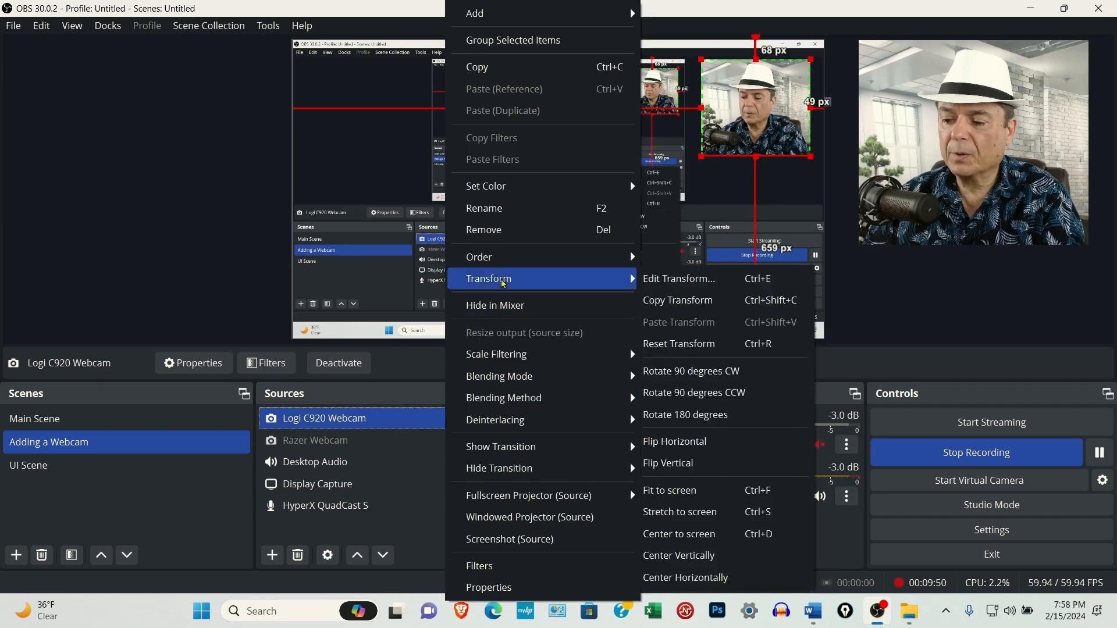
{"action": "mouse_move", "coordinate": [724, 344]}
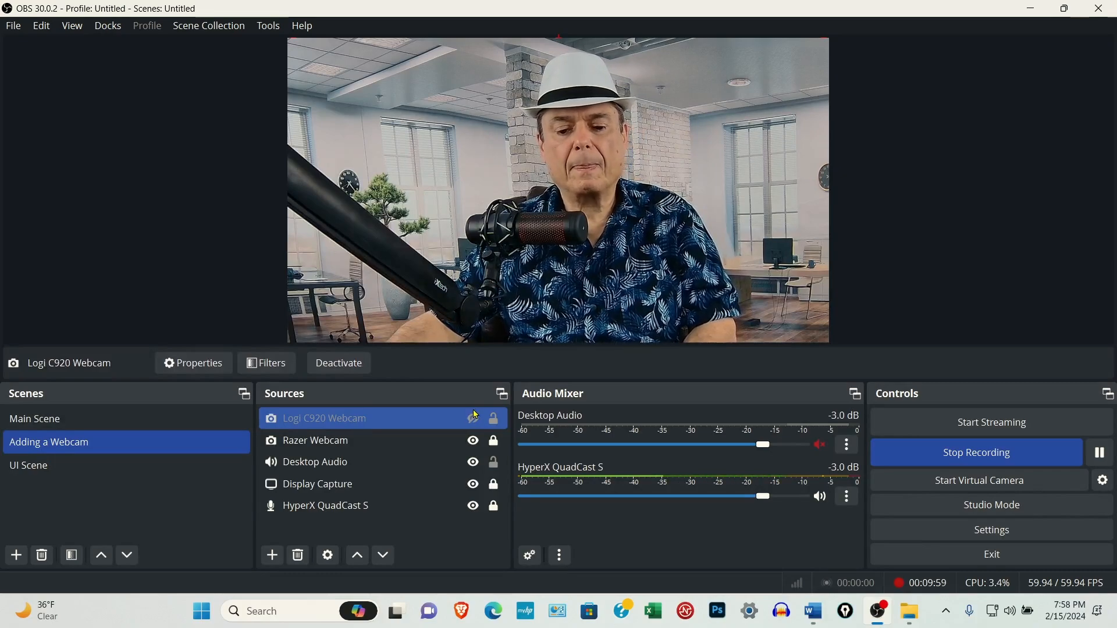
Step: Turn off the Logi C920 Webcam's visibility with its eye icon in Sources
{"action": "left_click", "coordinate": [314, 441]}
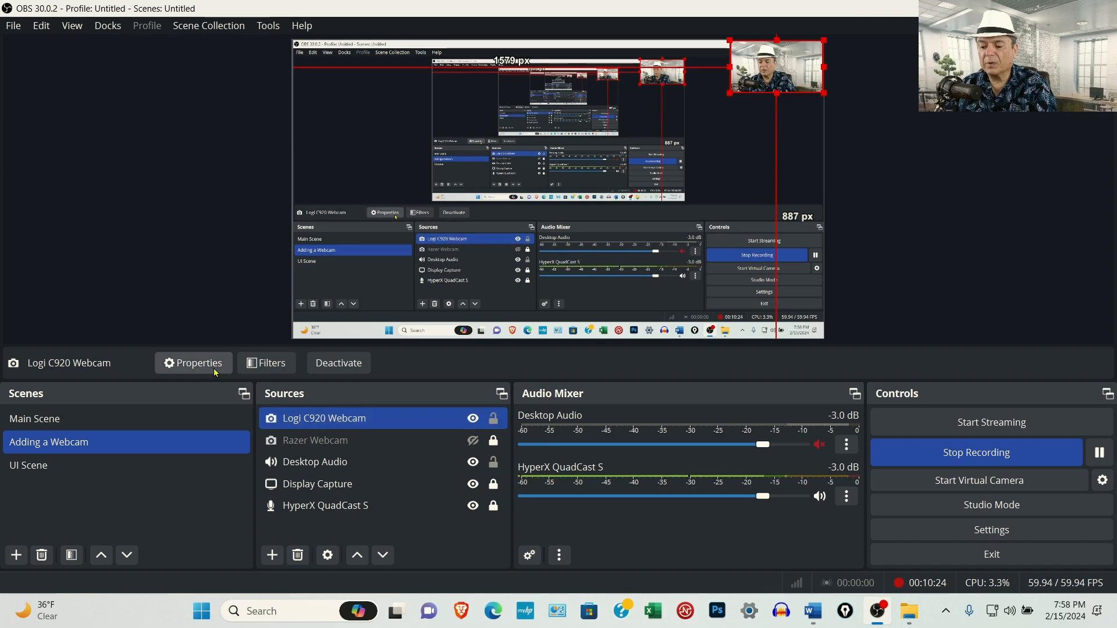
{"action": "mouse_move", "coordinate": [193, 363]}
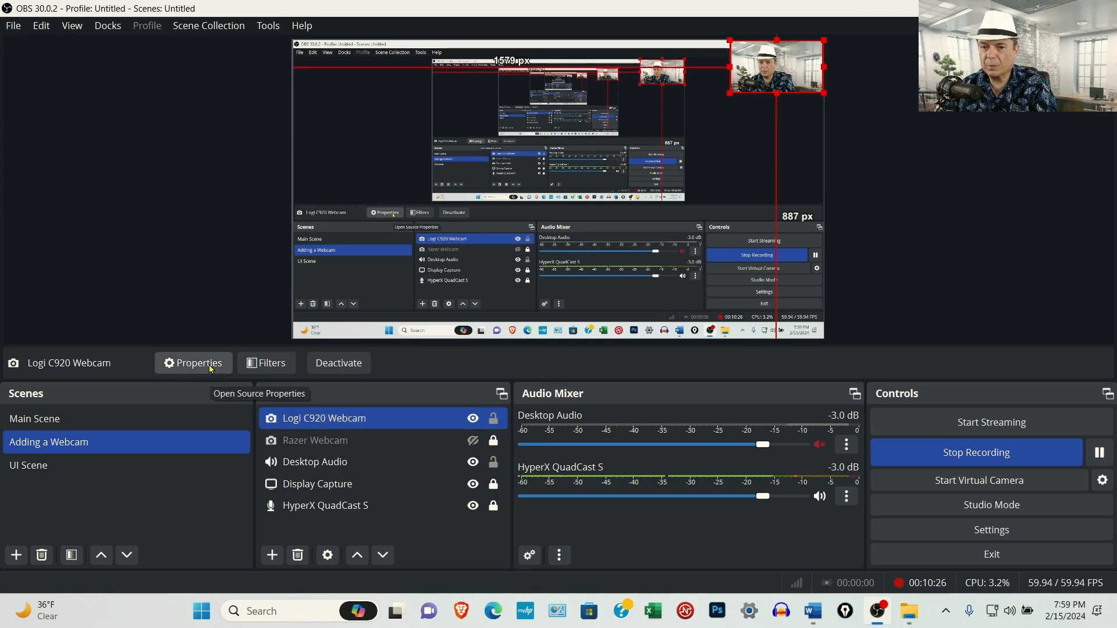
Step: Change the Logi C920 Webcam's Device to OBS Virtual Camera and confirm with OK
{"action": "left_click", "coordinate": [193, 362]}
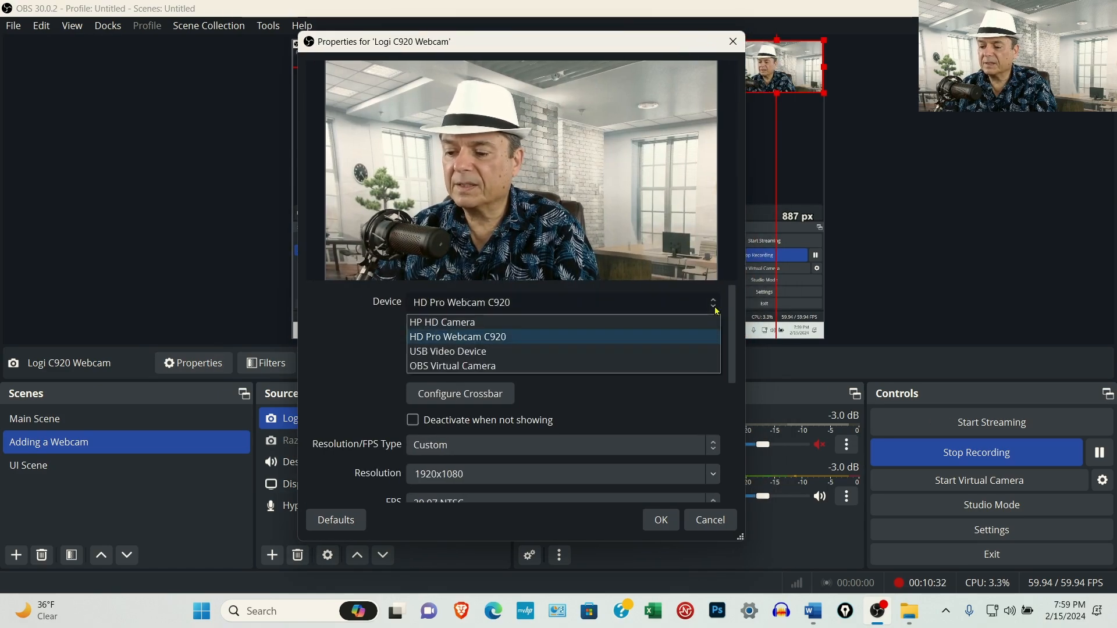
{"action": "mouse_move", "coordinate": [571, 365]}
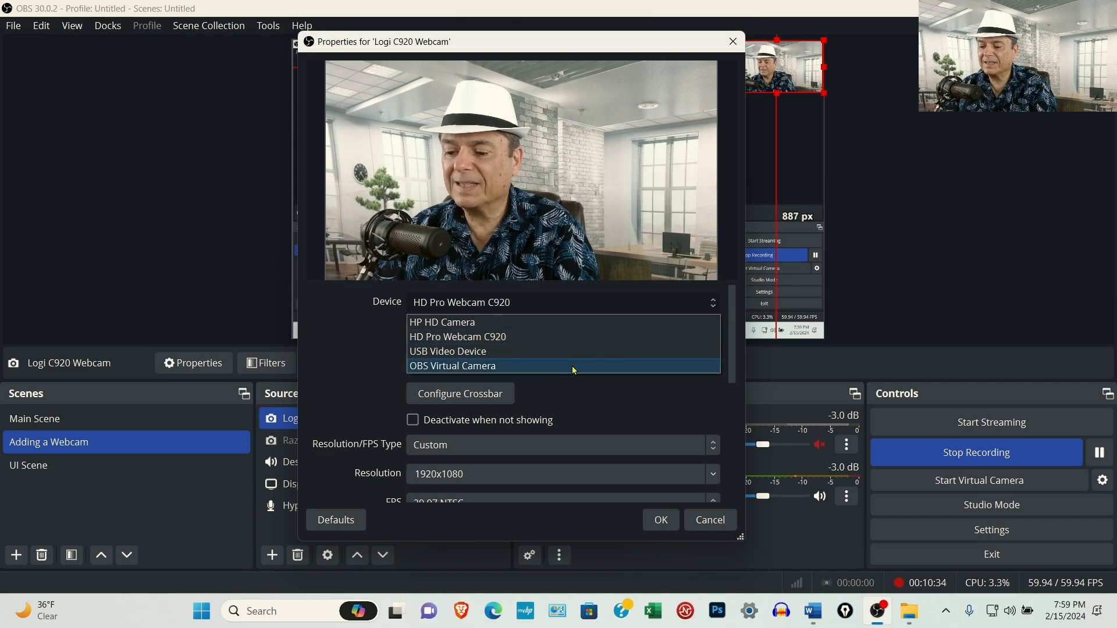
{"action": "left_click", "coordinate": [451, 366]}
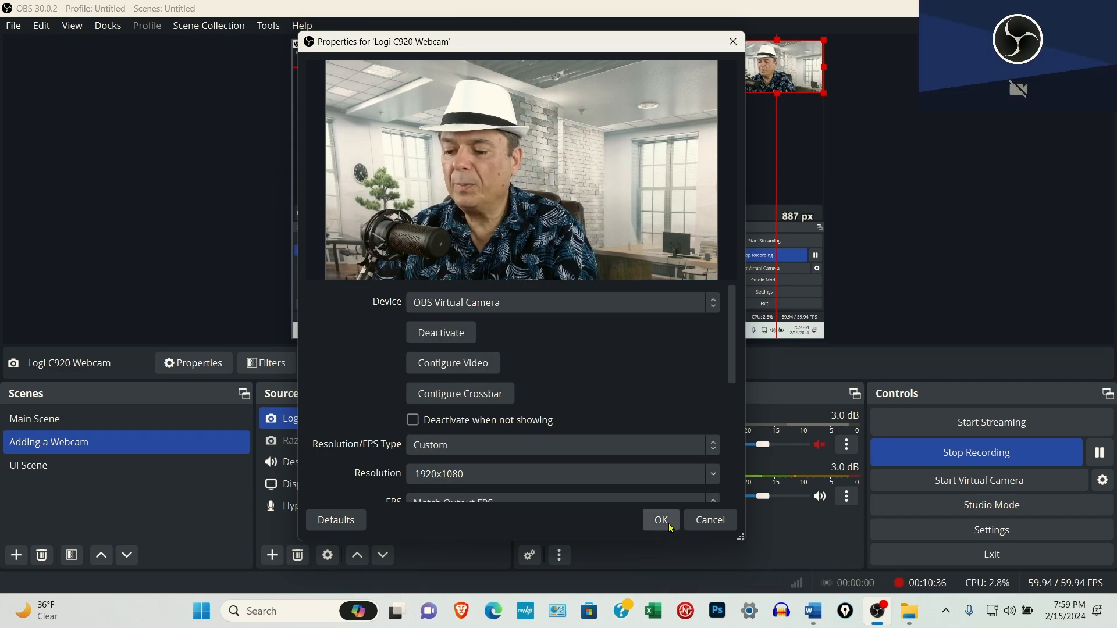
{"action": "left_click", "coordinate": [659, 520]}
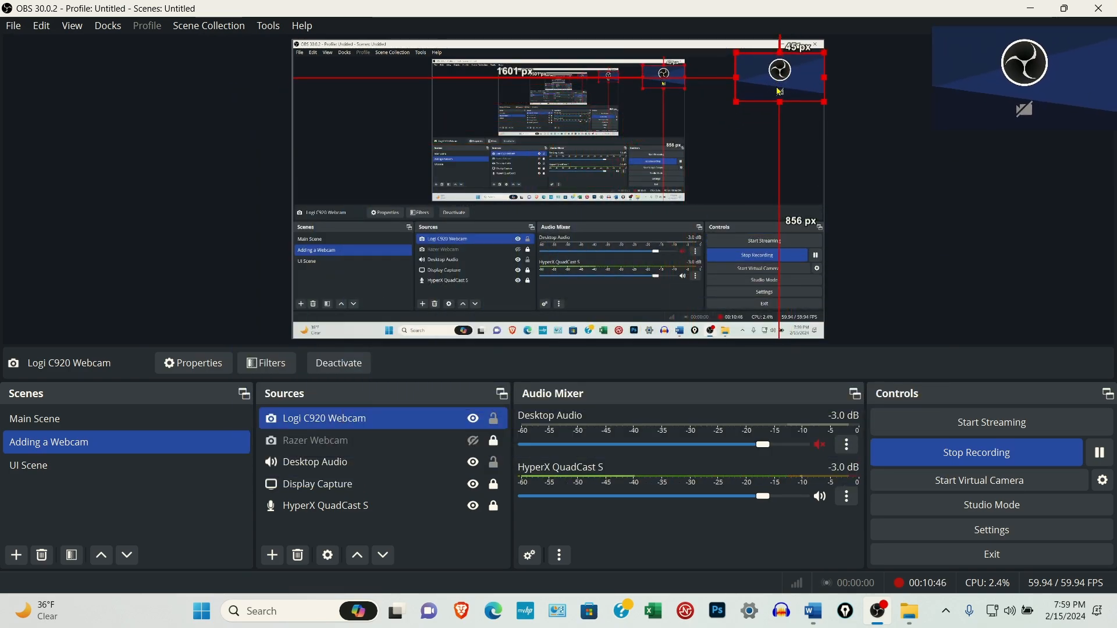
{"action": "left_click", "coordinate": [193, 363]}
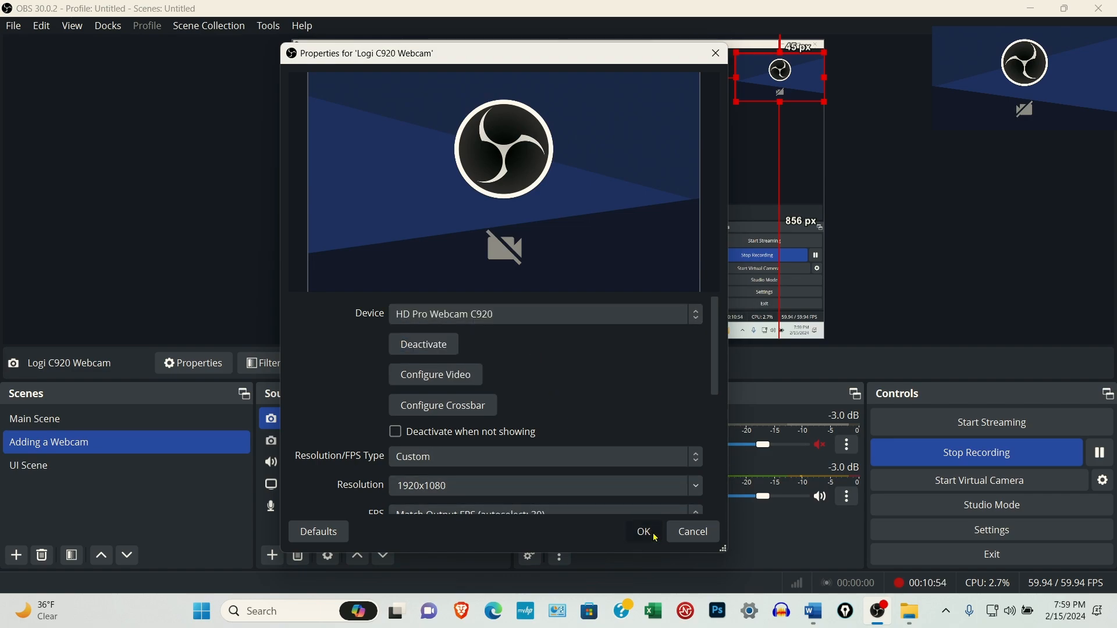
{"action": "left_click", "coordinate": [643, 531]}
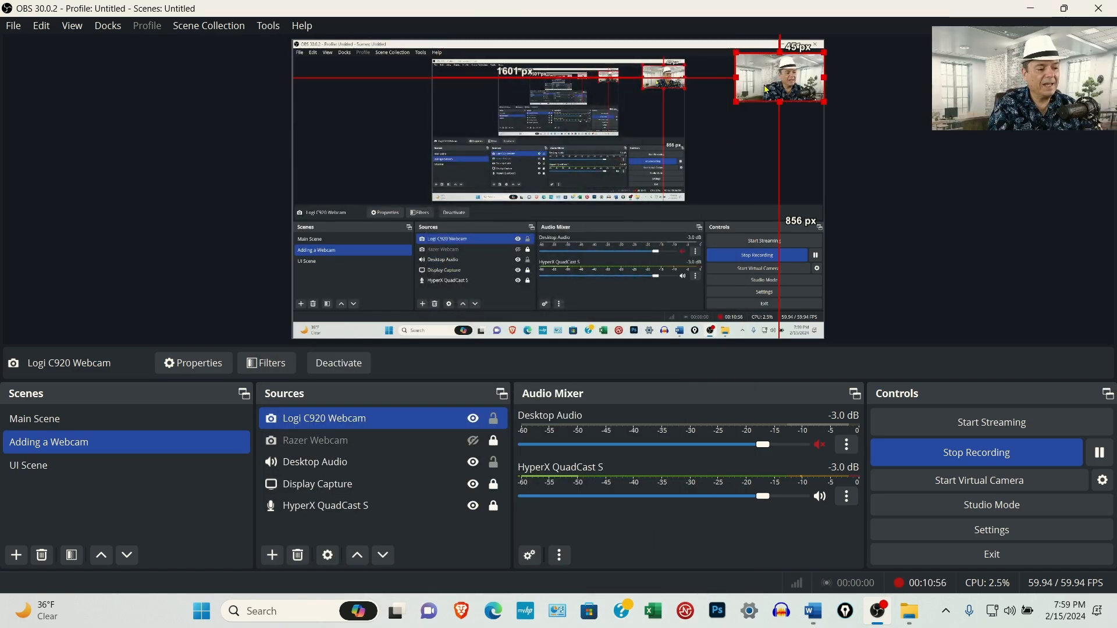
{"action": "left_click_drag", "start_coordinate": [778, 77], "coordinate": [712, 109]}
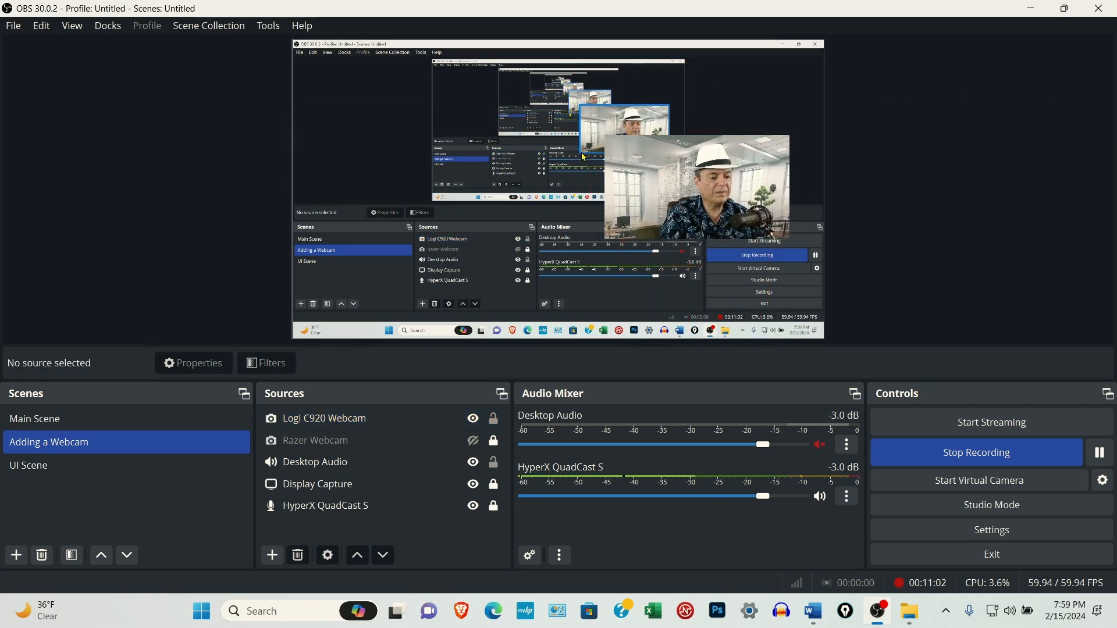
Step: Select the Logi C920 Webcam and review its Edit Transform position and size settings
{"action": "left_click", "coordinate": [324, 418]}
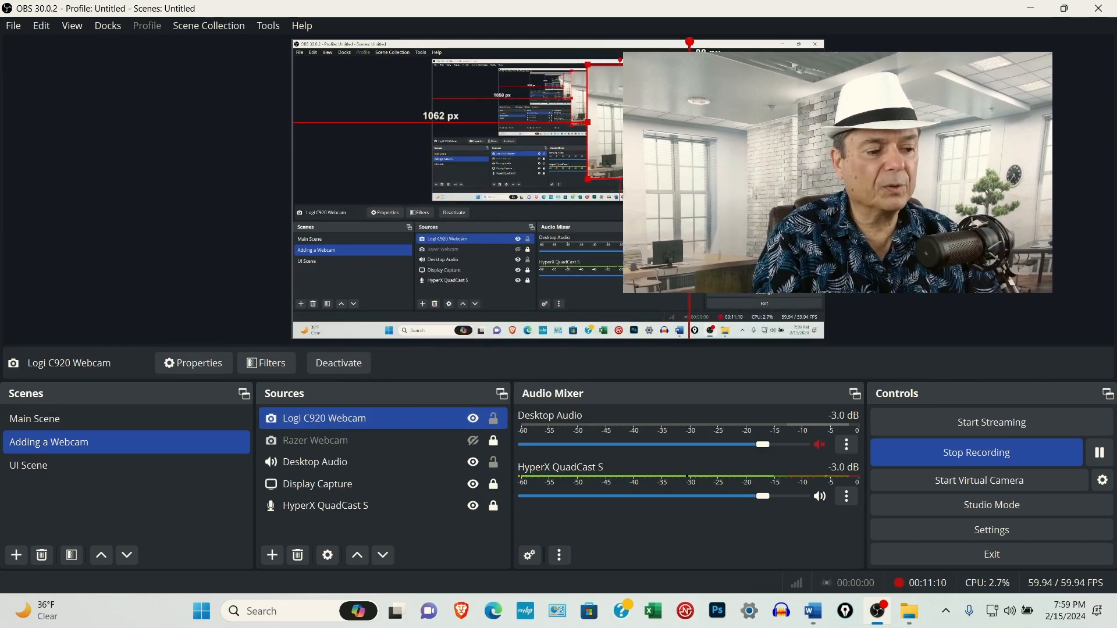
{"action": "right_click", "coordinate": [323, 418]}
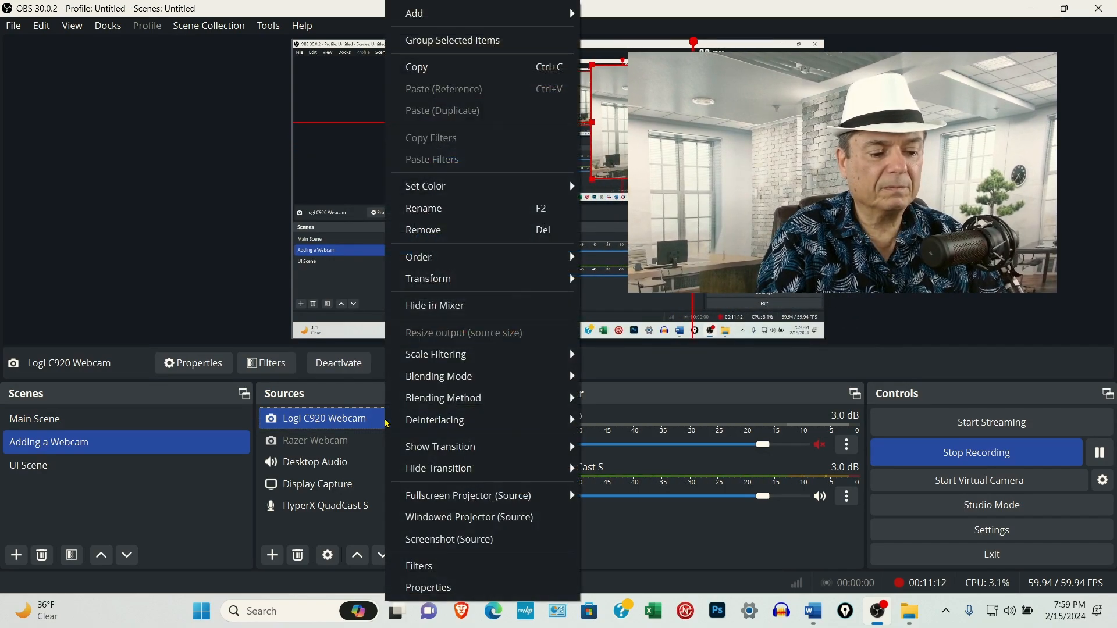
{"action": "left_click", "coordinate": [428, 279]}
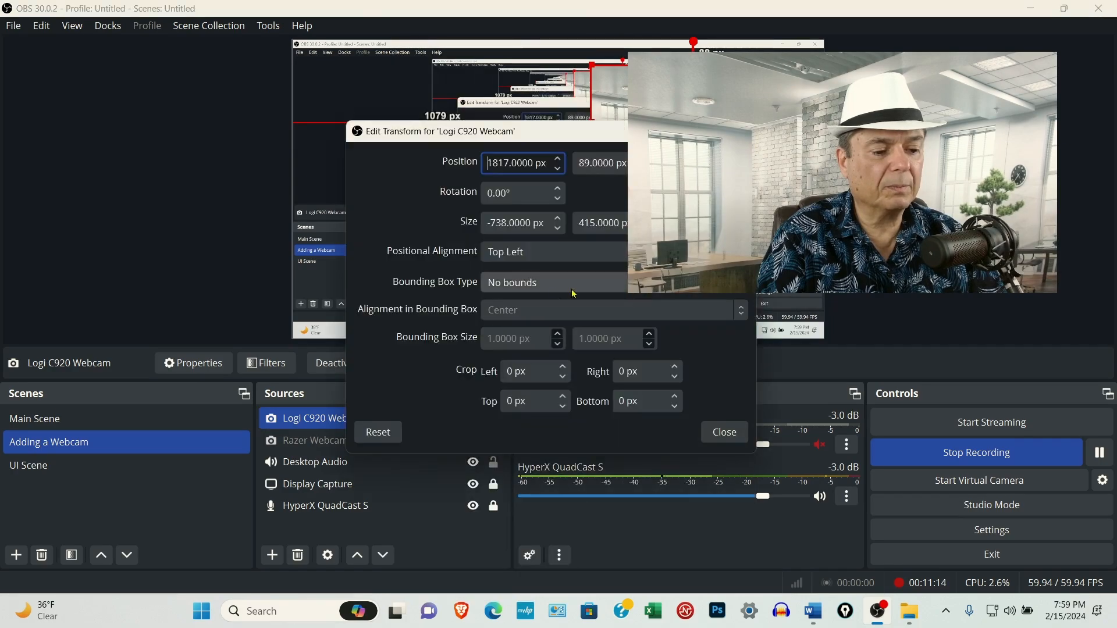
{"action": "left_click", "coordinate": [723, 431]}
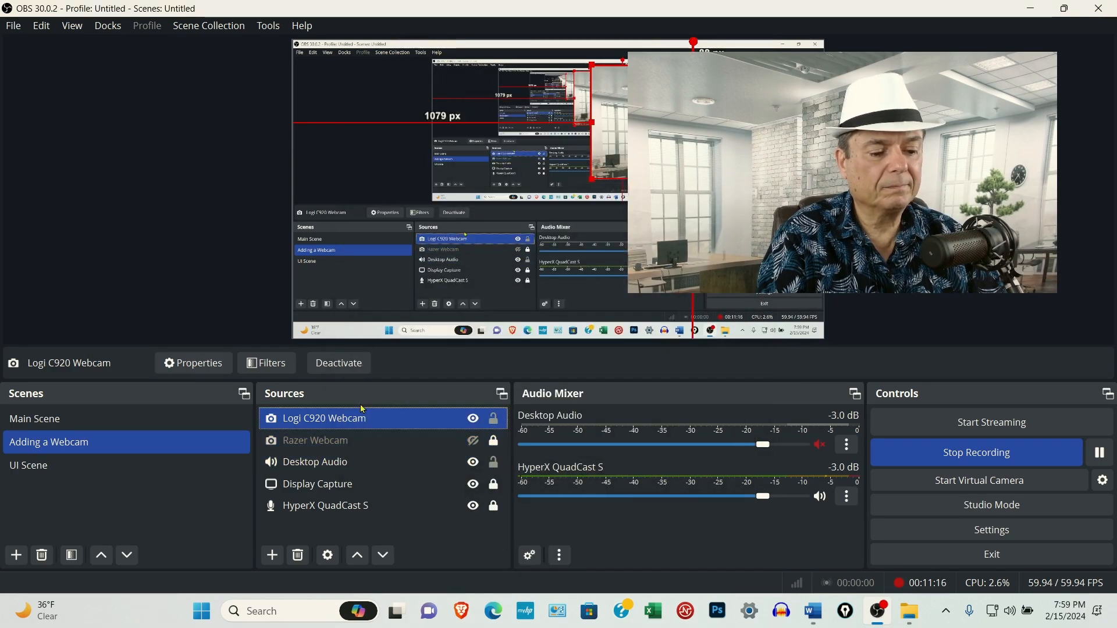
{"action": "right_click", "coordinate": [324, 418]}
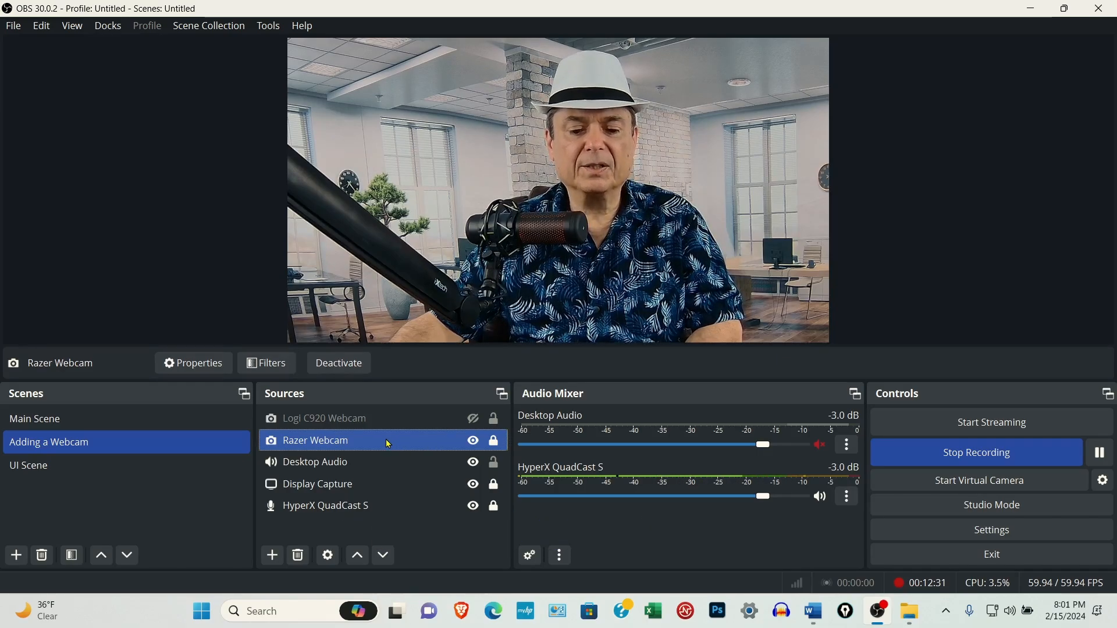
{"action": "left_click", "coordinate": [323, 418]}
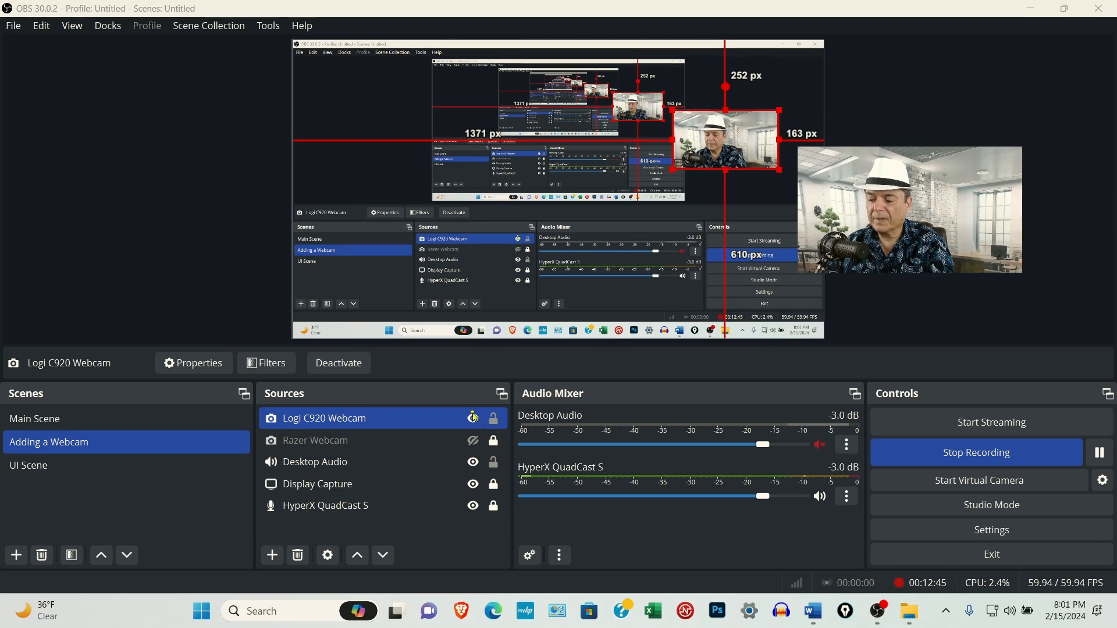
{"action": "left_click", "coordinate": [472, 418]}
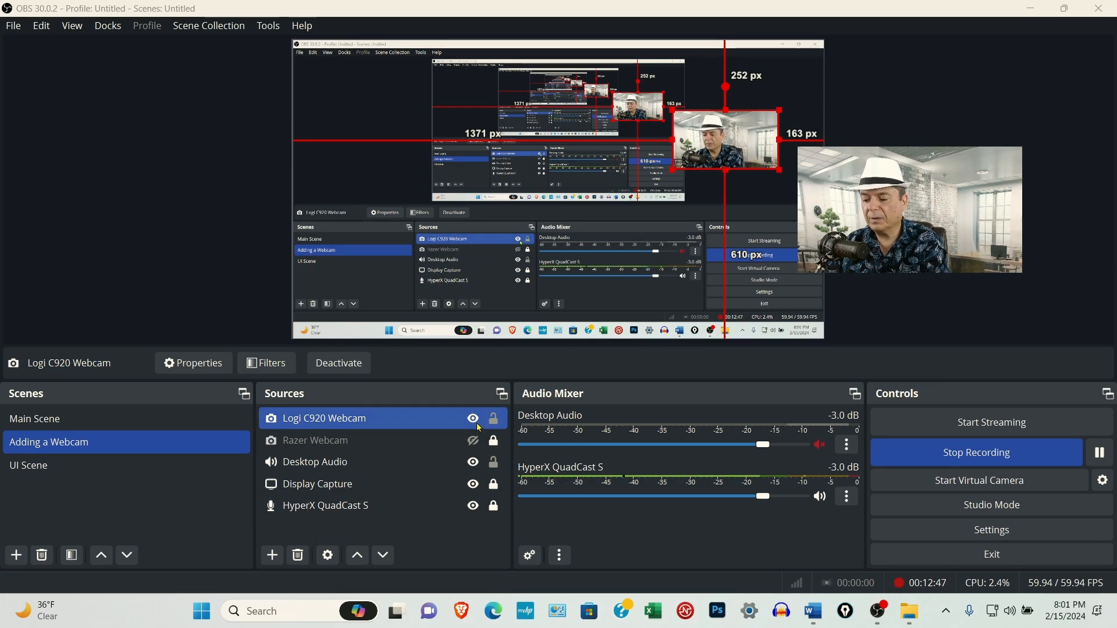
{"action": "left_click", "coordinate": [472, 418]}
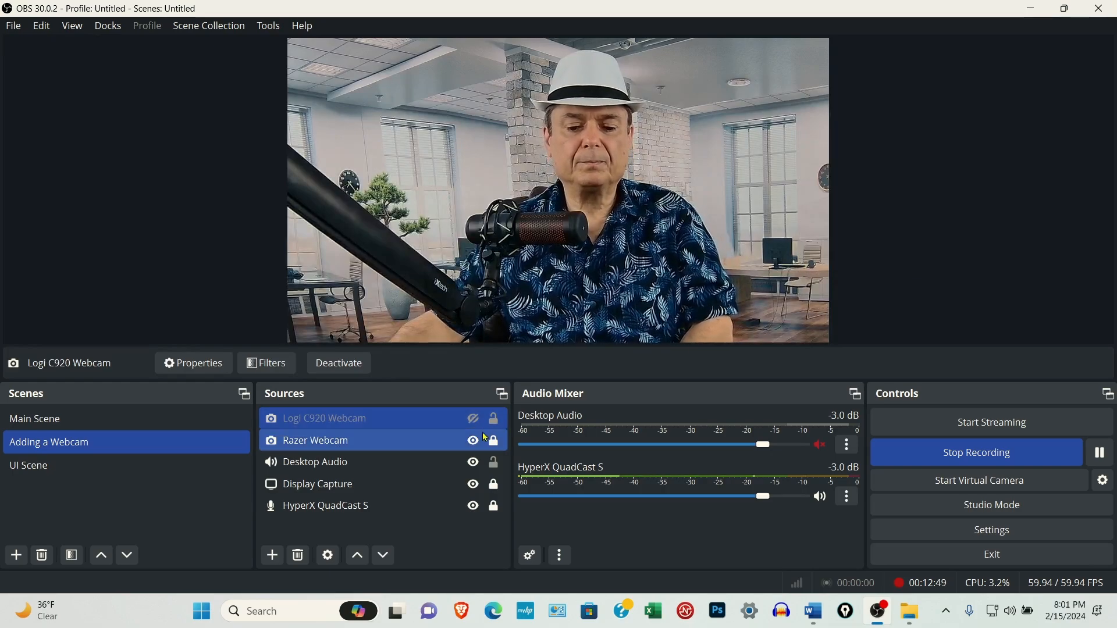
{"action": "left_click", "coordinate": [315, 440]}
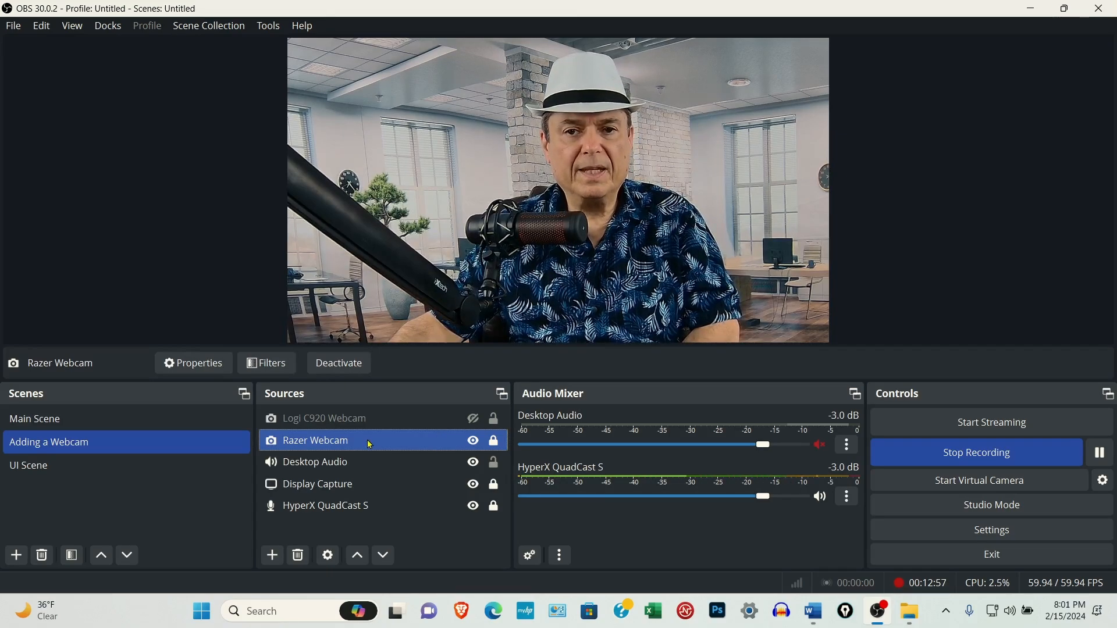
{"action": "left_click", "coordinate": [34, 419]}
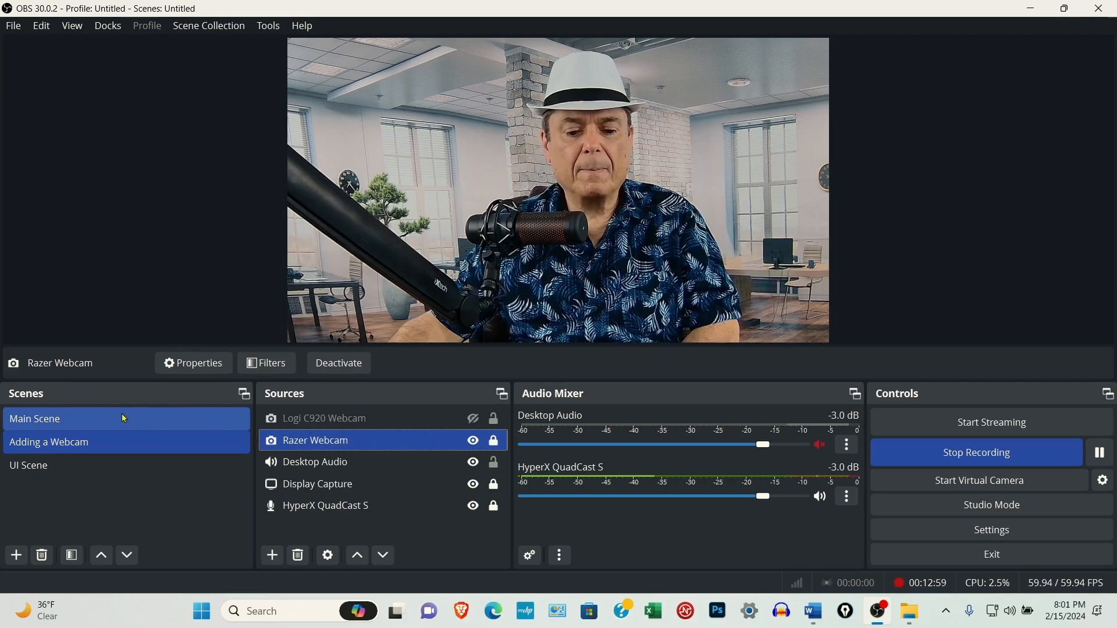
{"action": "left_click", "coordinate": [48, 441]}
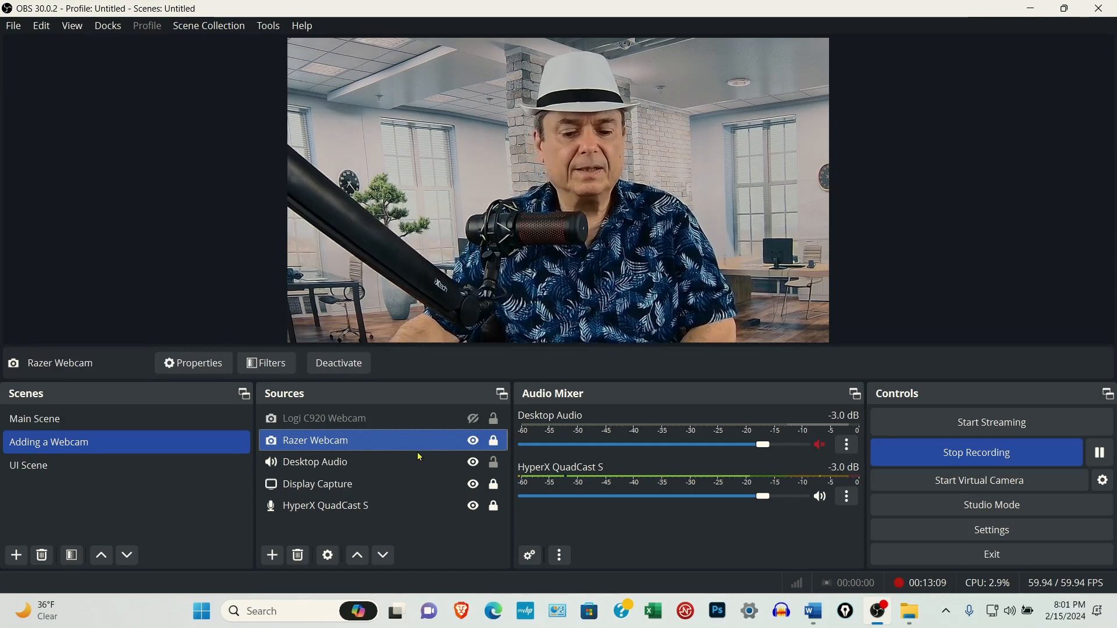
{"action": "left_click", "coordinate": [34, 419]}
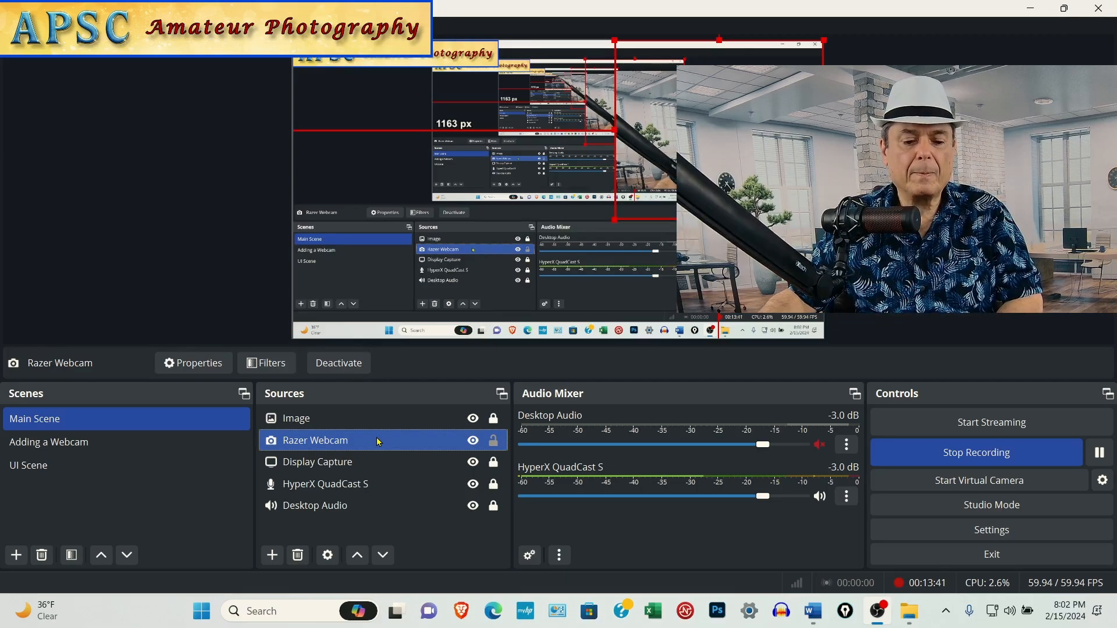
{"action": "left_click", "coordinate": [49, 442]}
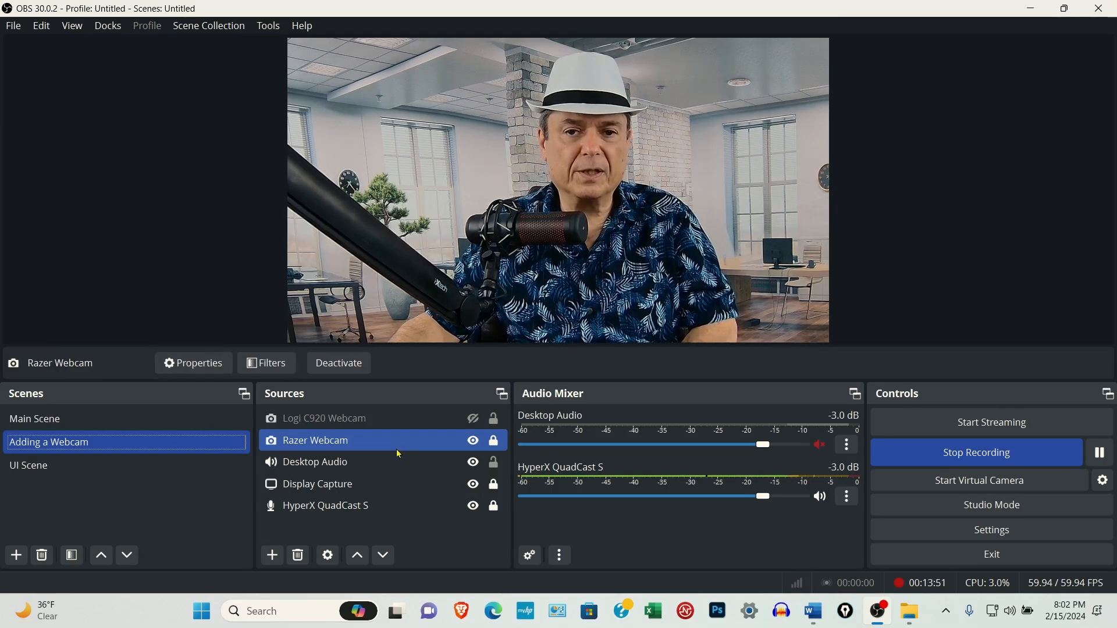
{"action": "left_click", "coordinate": [34, 418]}
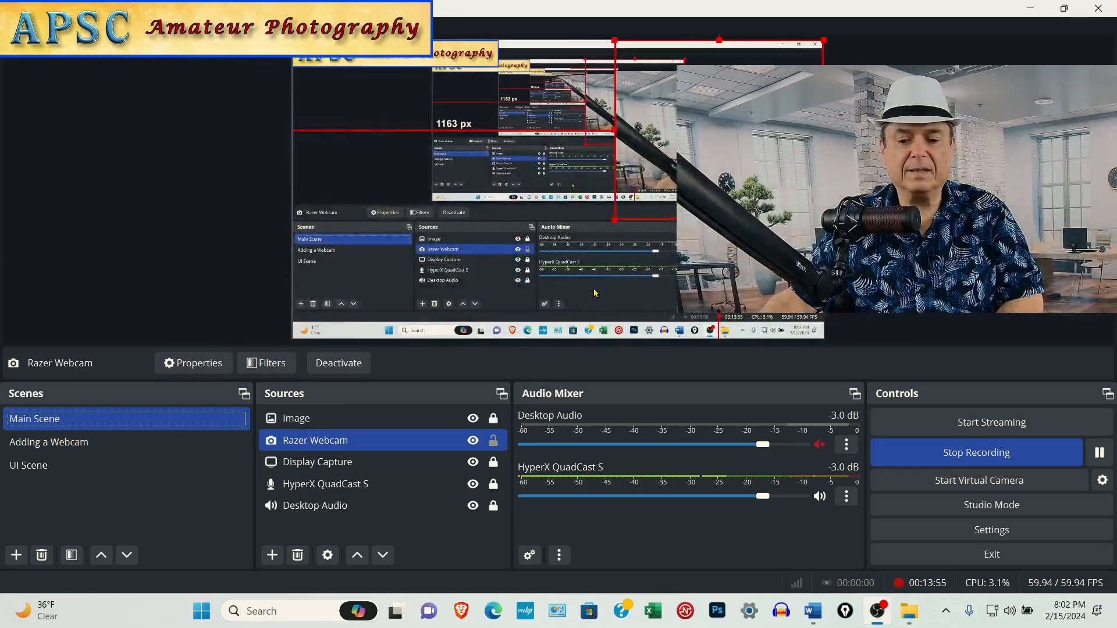
{"action": "right_click", "coordinate": [315, 440]}
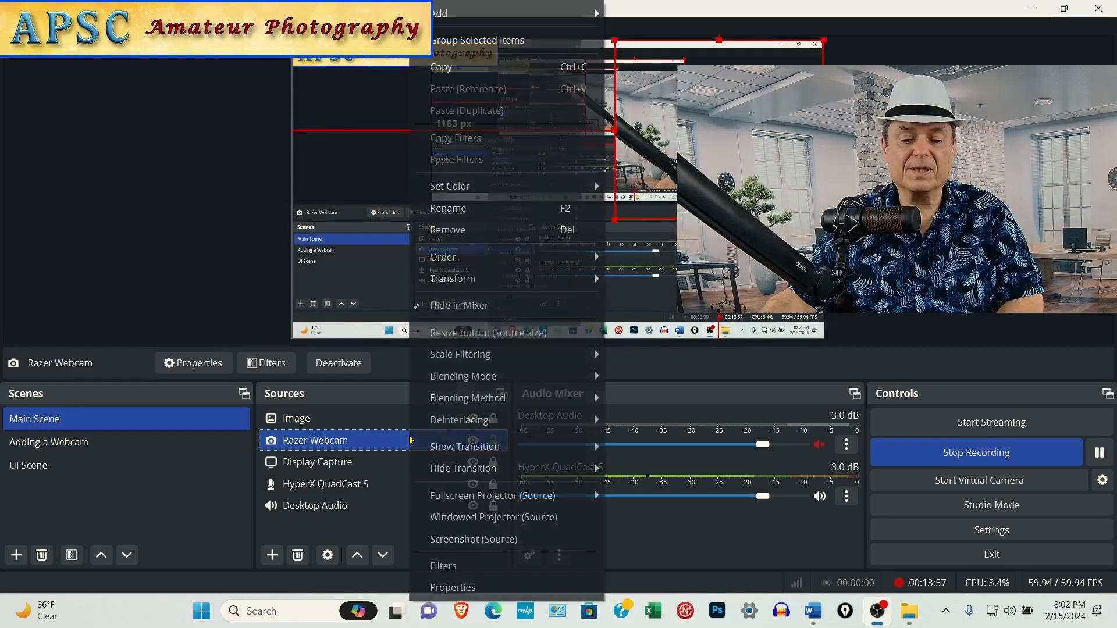
{"action": "mouse_move", "coordinate": [452, 278]}
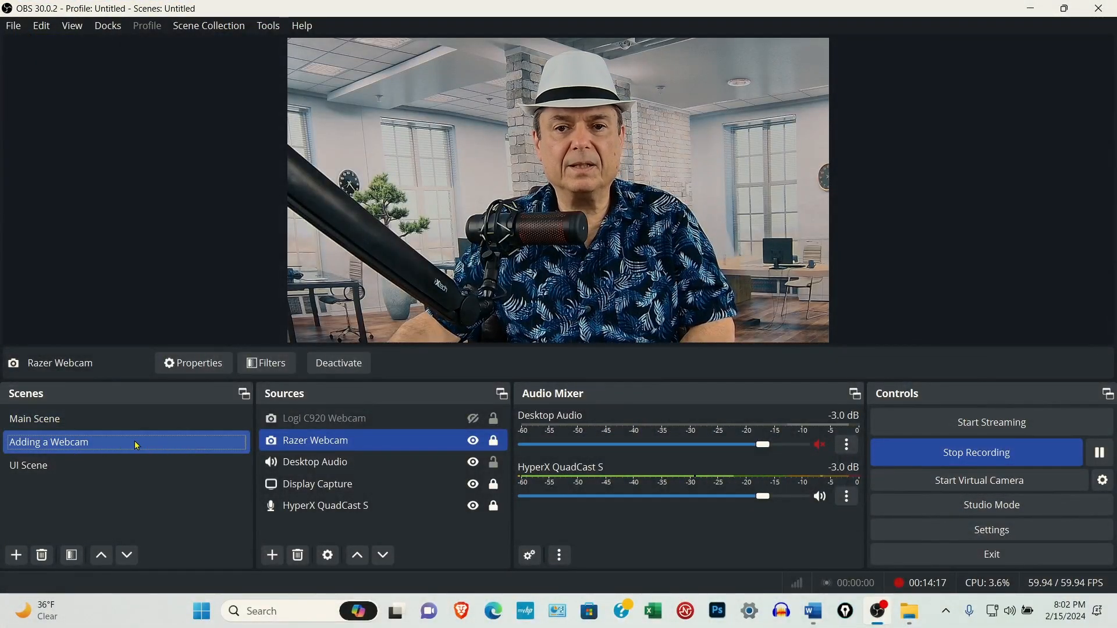
{"action": "left_click", "coordinate": [324, 418]}
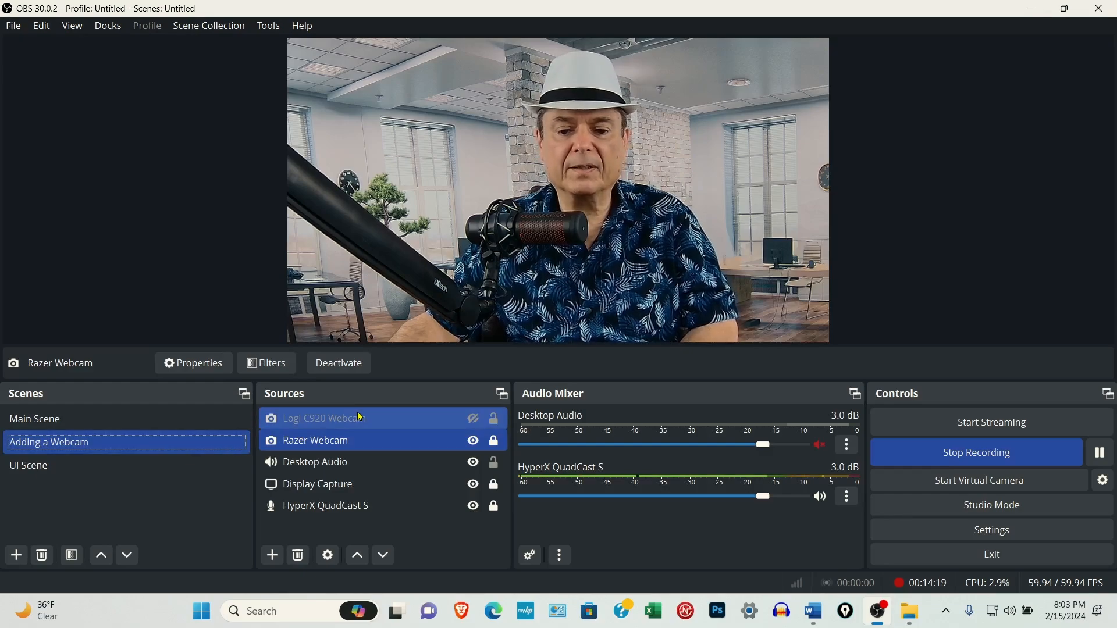
{"action": "left_click", "coordinate": [314, 441]}
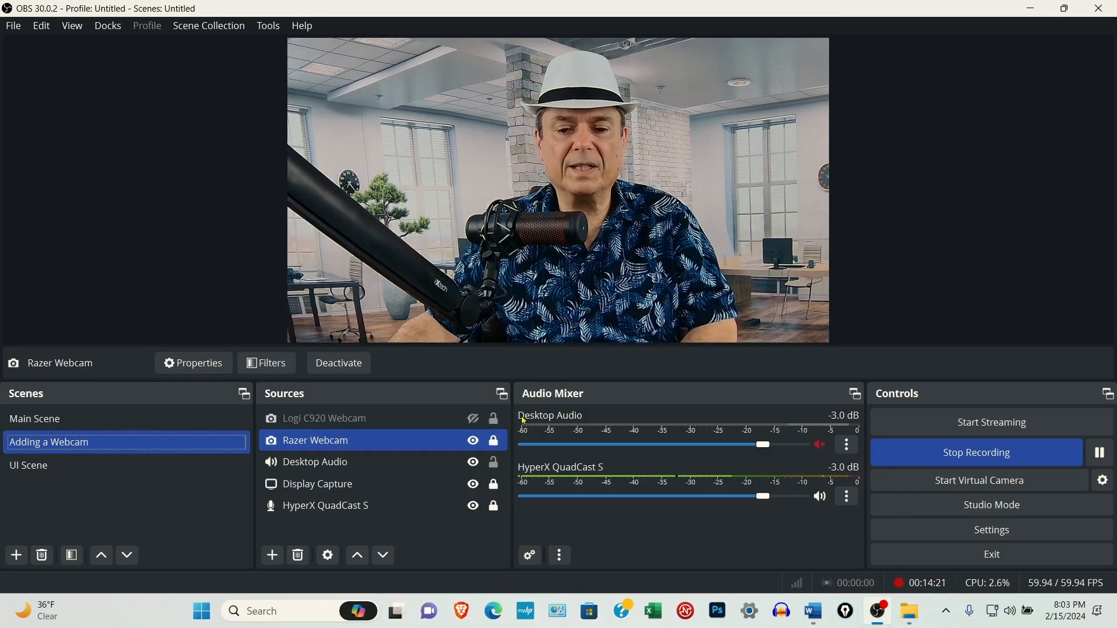